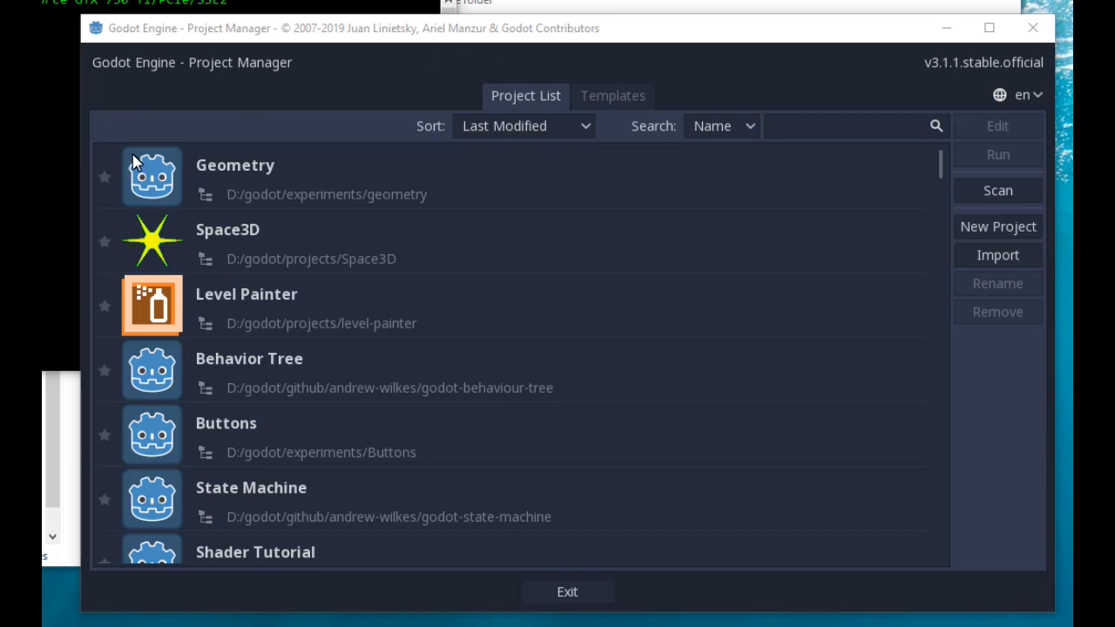
mouse_move(232, 180)
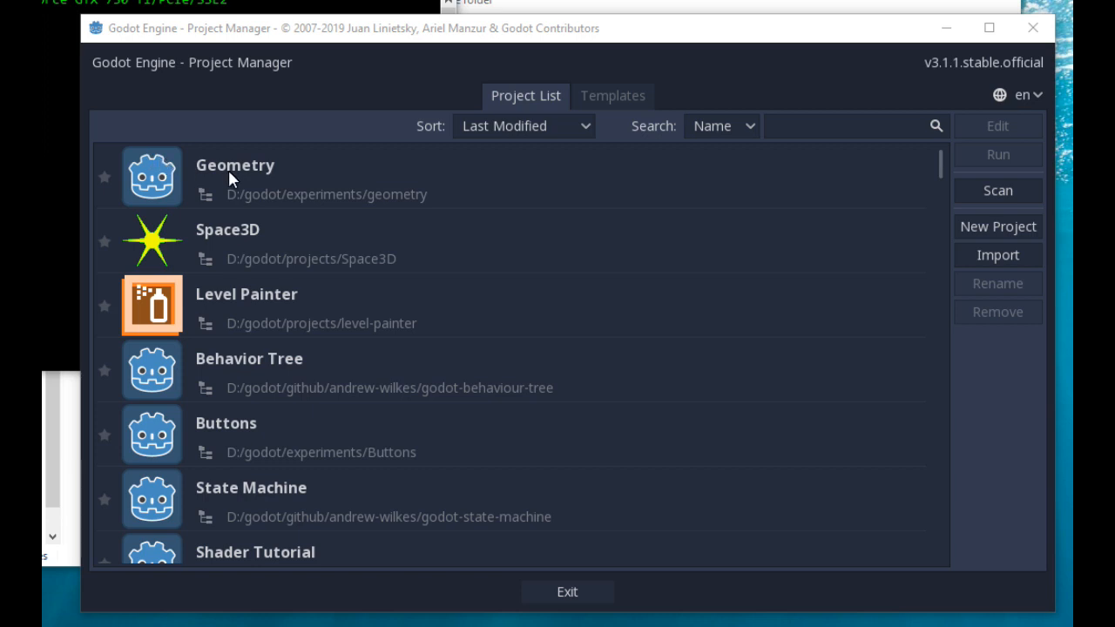
mouse_move(184, 181)
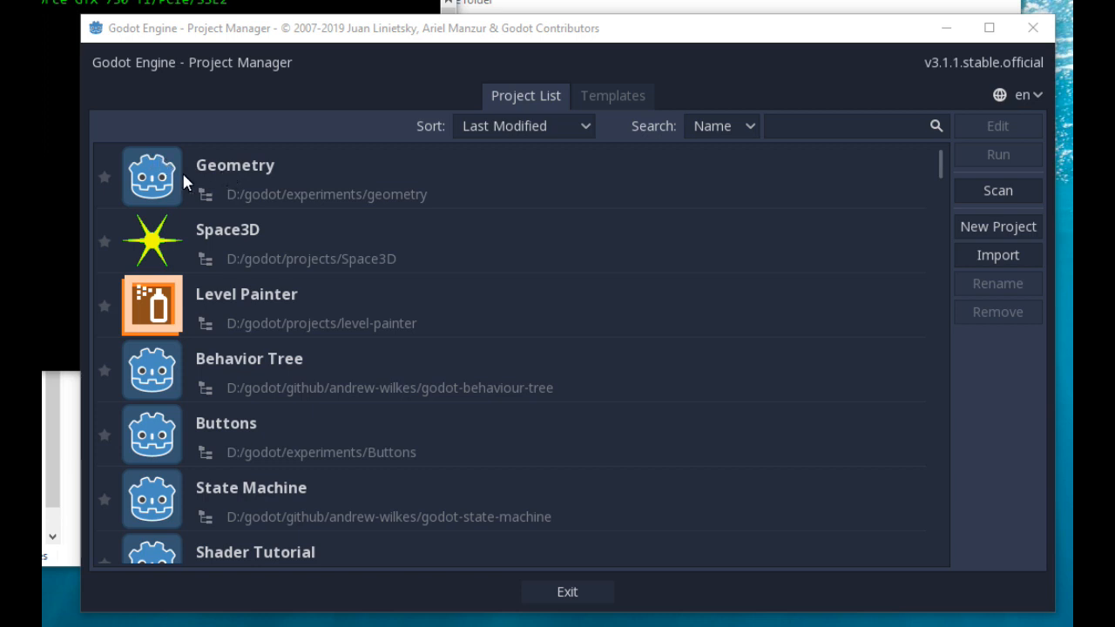
mouse_move(251, 183)
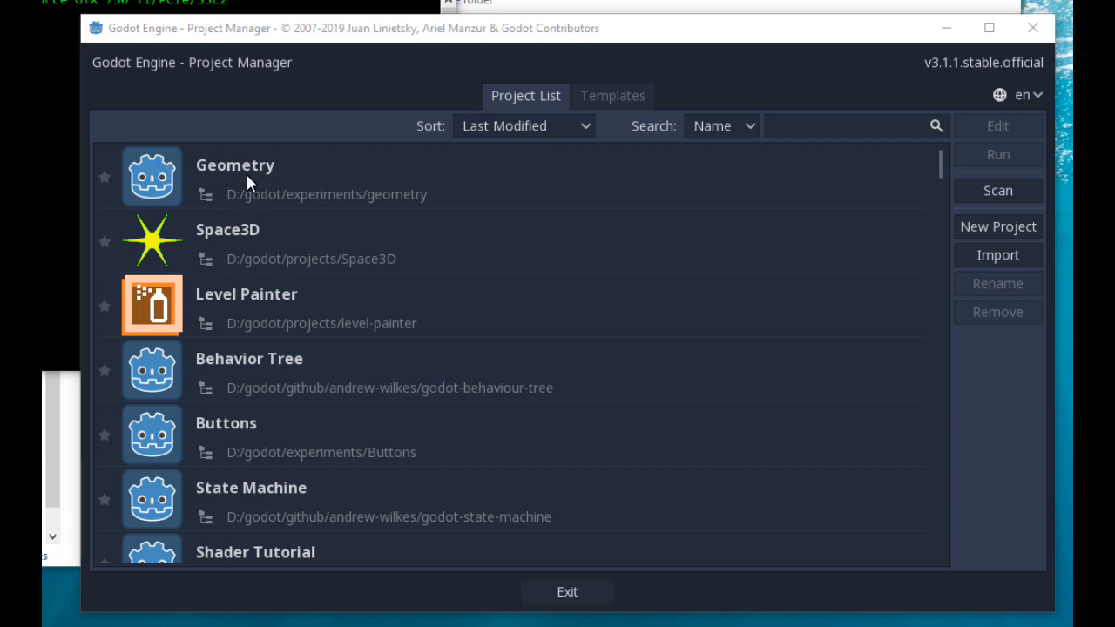
- Open the Geometry project from the Project Manager list
double_click(246, 294)
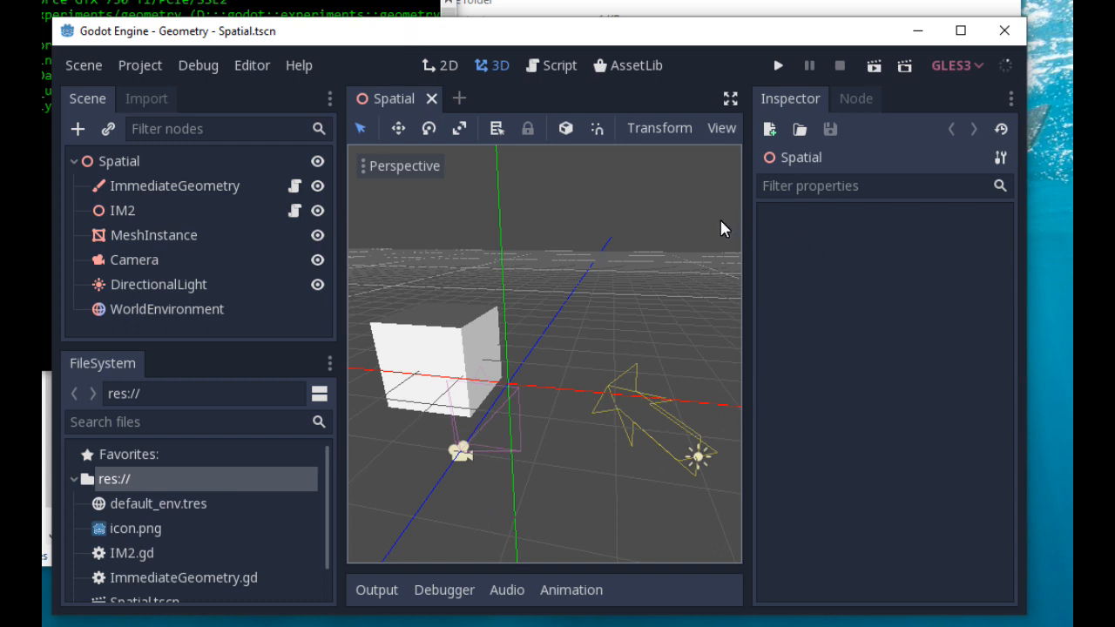
mouse_move(347, 364)
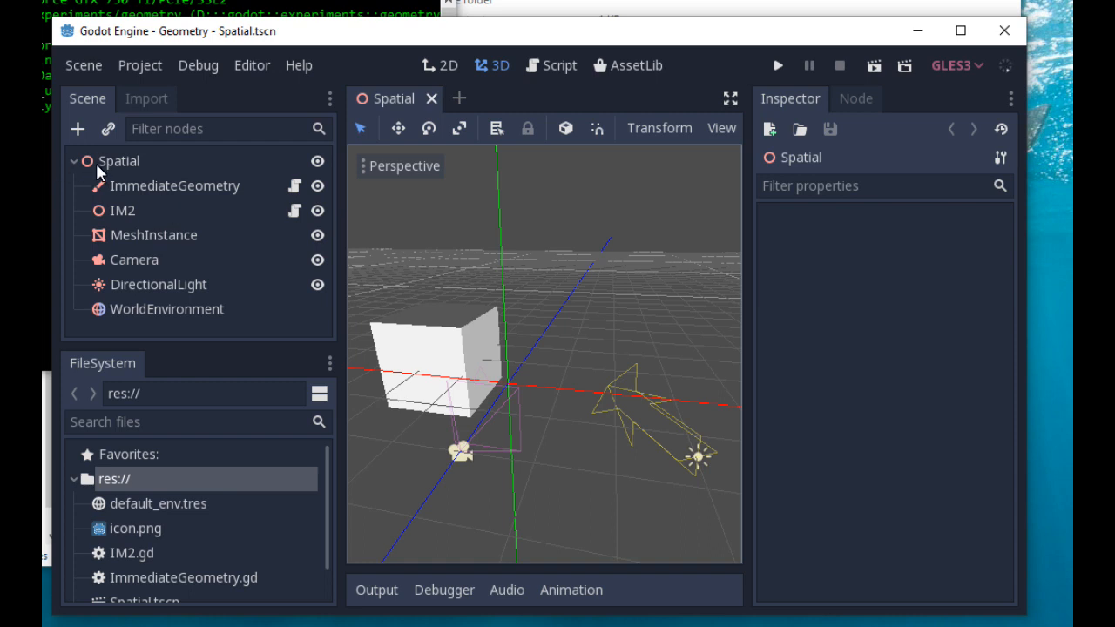
- Select the root Spatial node to show its properties in the Inspector
click(119, 160)
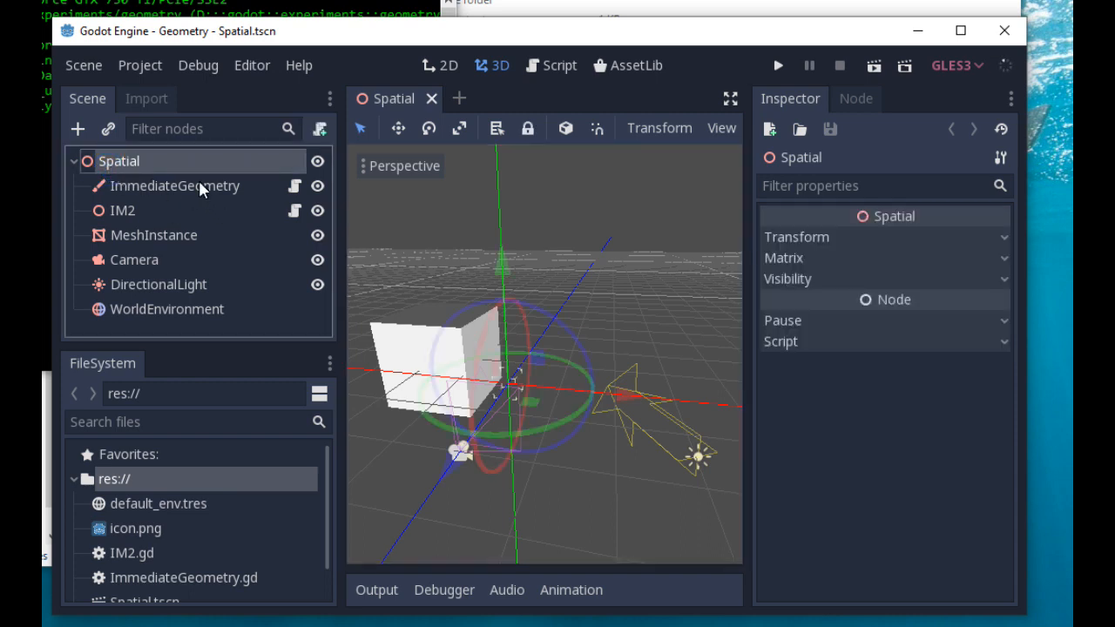
- Read IM2.gd's orange-point drawing code, then reselect the ImmediateGeometry node
click(175, 185)
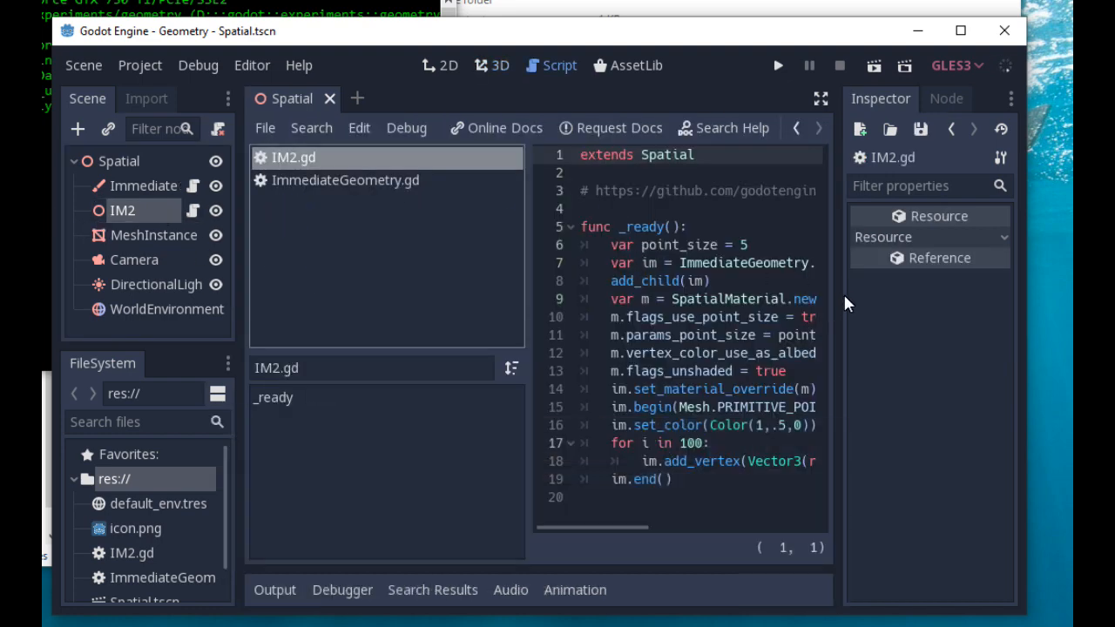
mouse_move(950, 288)
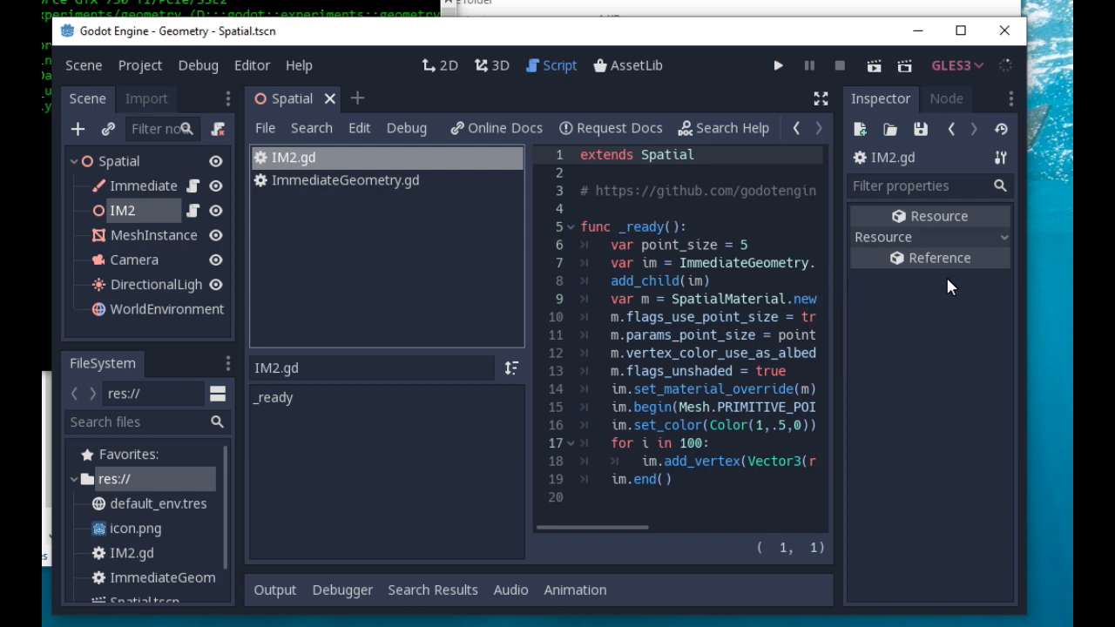
mouse_move(670, 325)
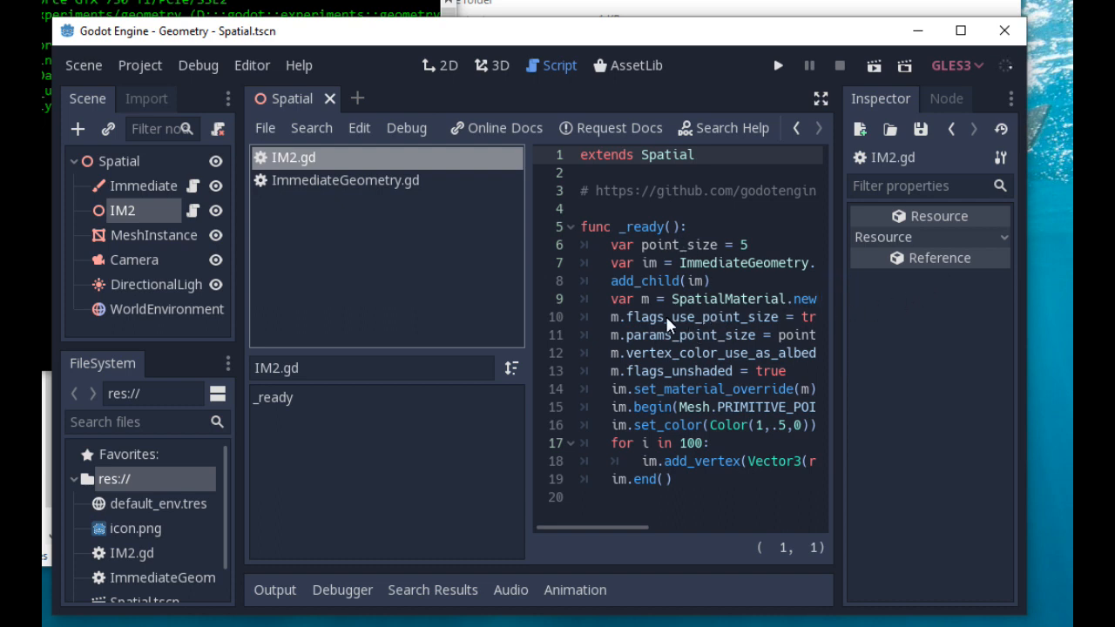
mouse_move(614, 339)
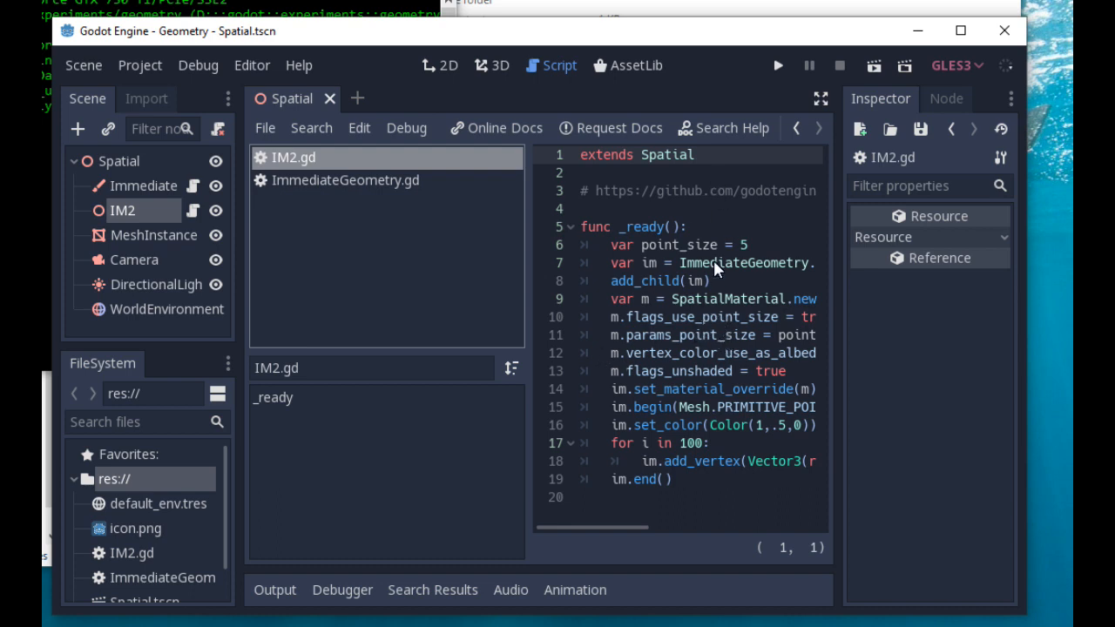
mouse_move(697, 295)
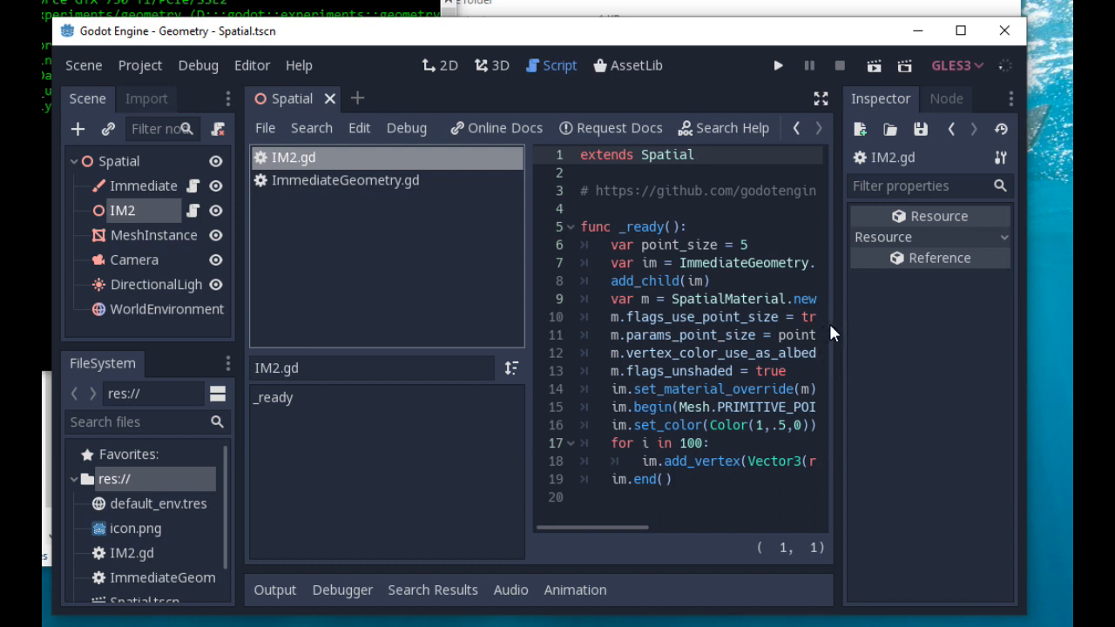
mouse_move(826, 335)
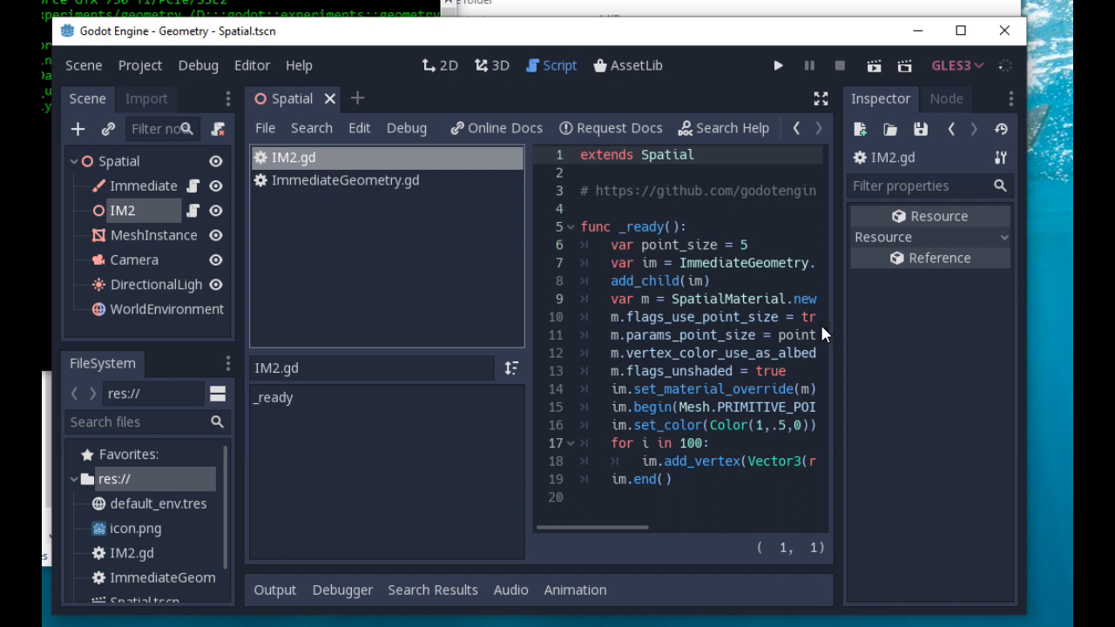
mouse_move(249, 206)
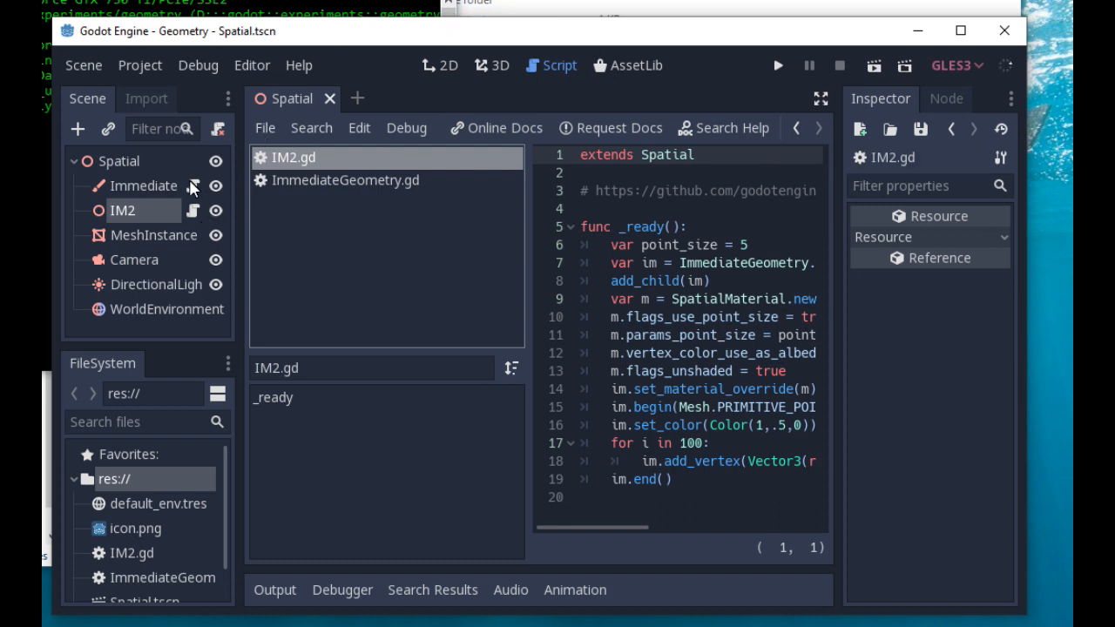
click(148, 186)
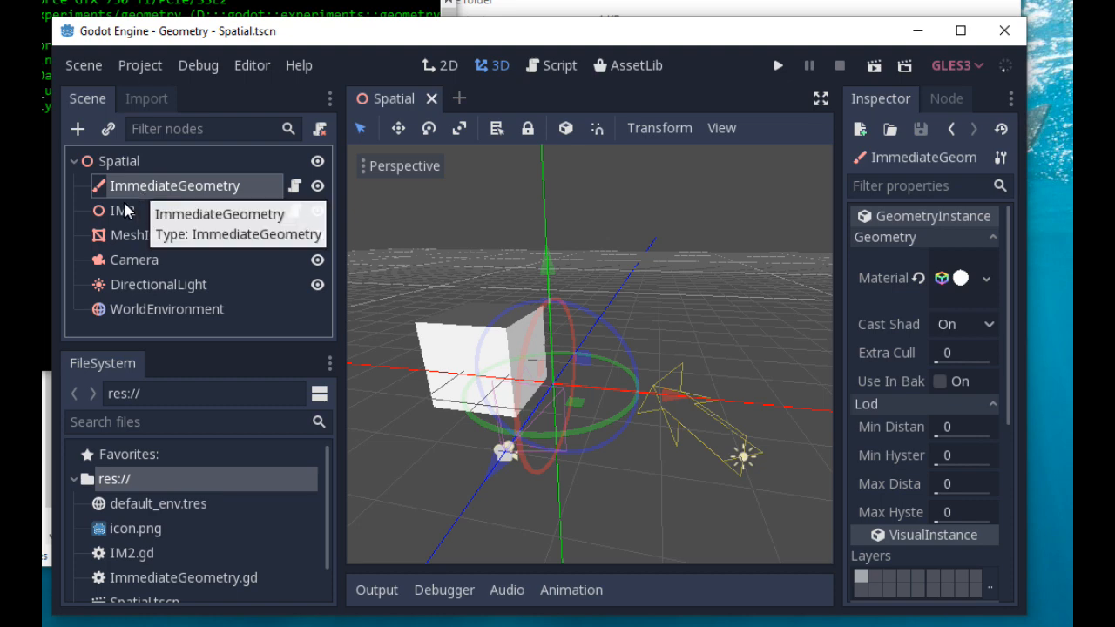
mouse_move(148, 277)
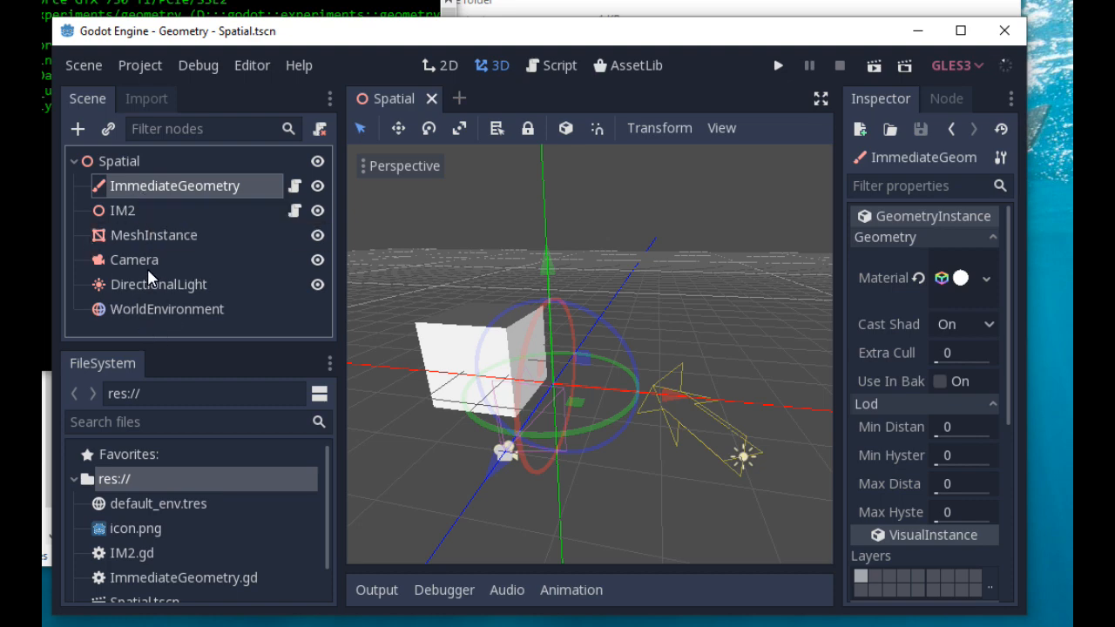
- Inspect DirectionalLight and WorldEnvironment, then run the scene to show cube, triangle and points
click(159, 284)
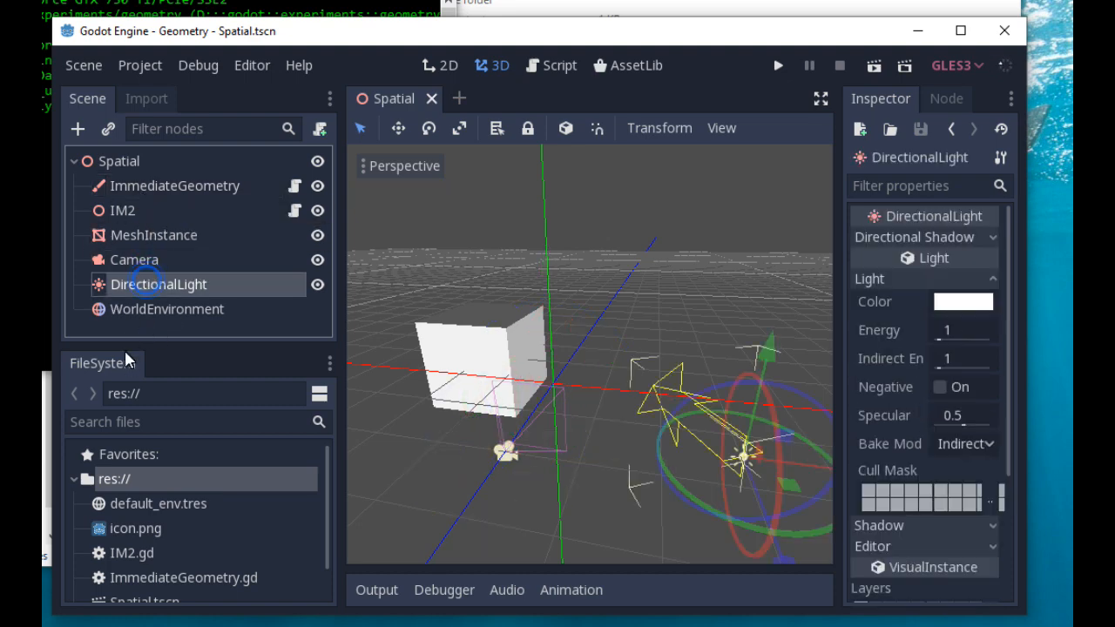
click(167, 309)
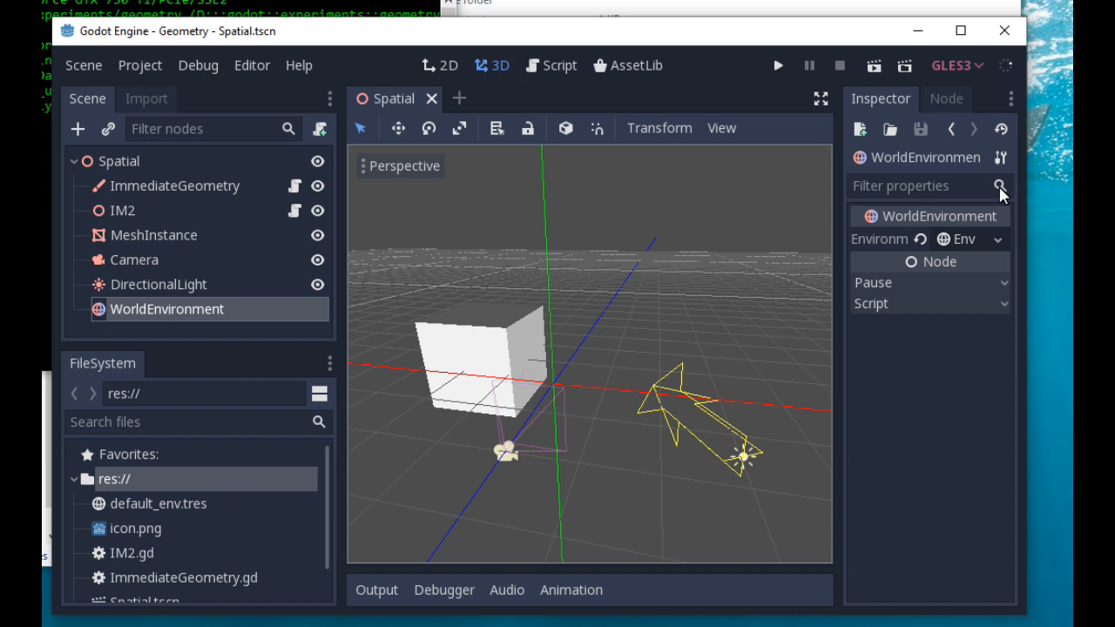
mouse_move(923, 256)
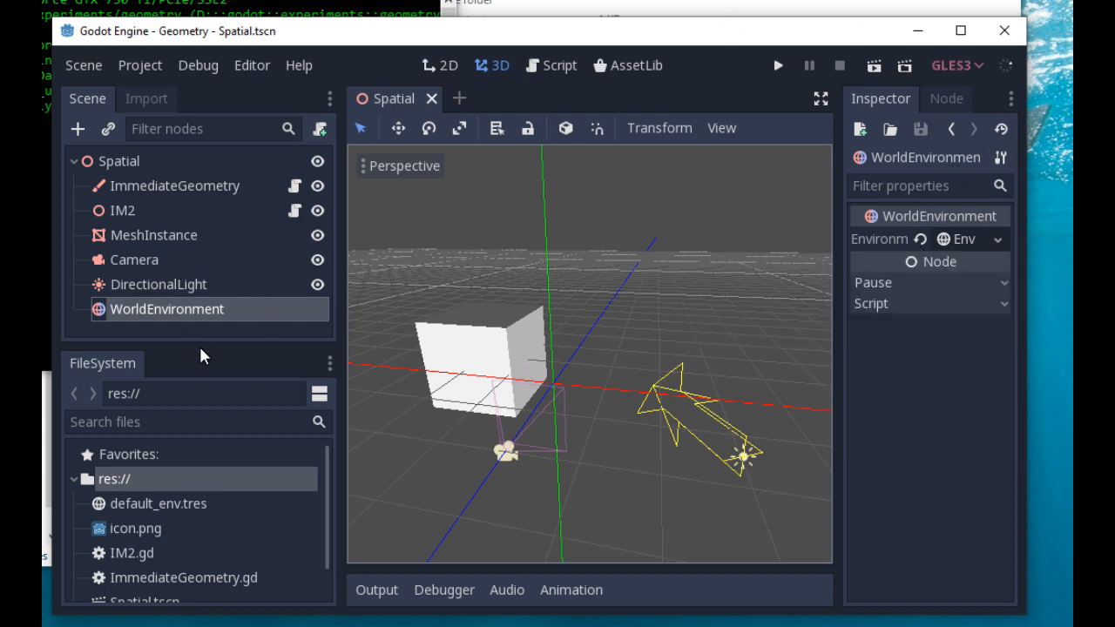
mouse_move(421, 342)
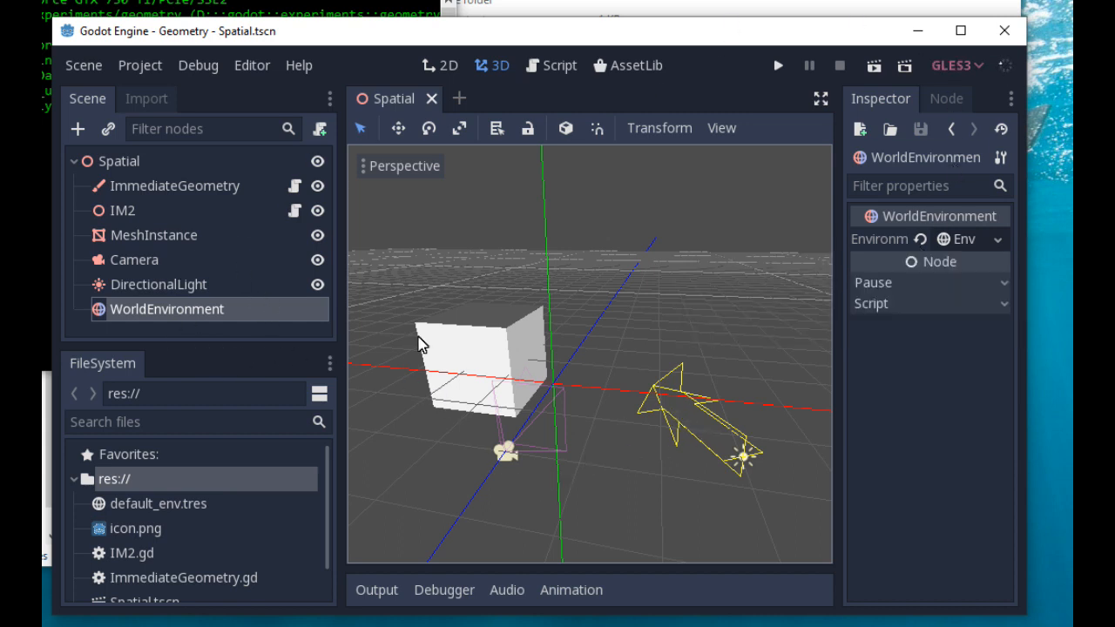
click(159, 284)
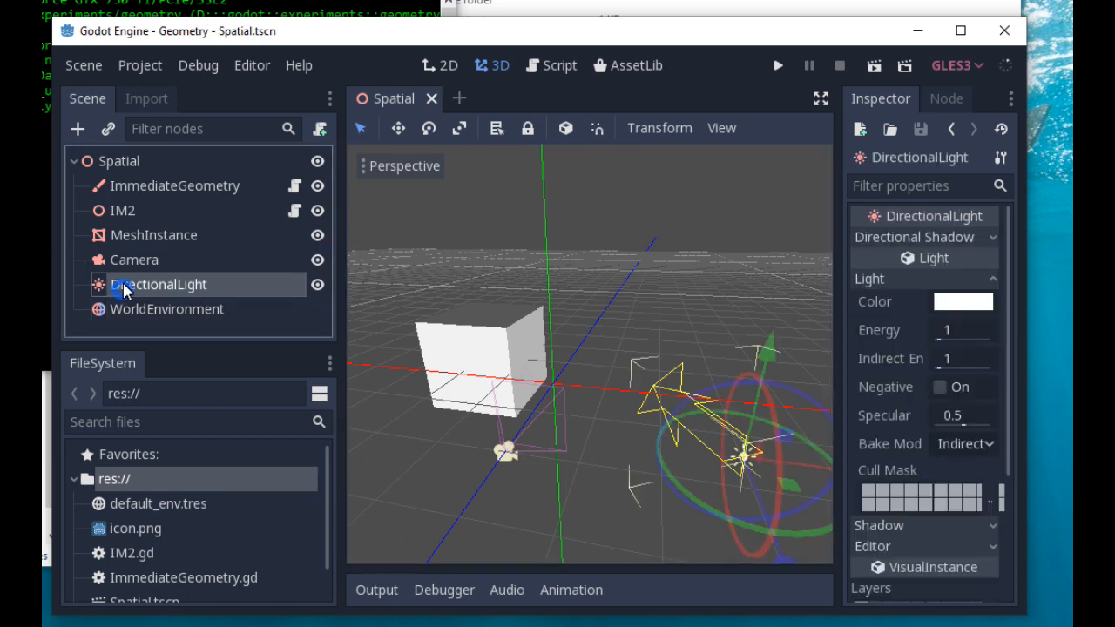
mouse_move(209, 201)
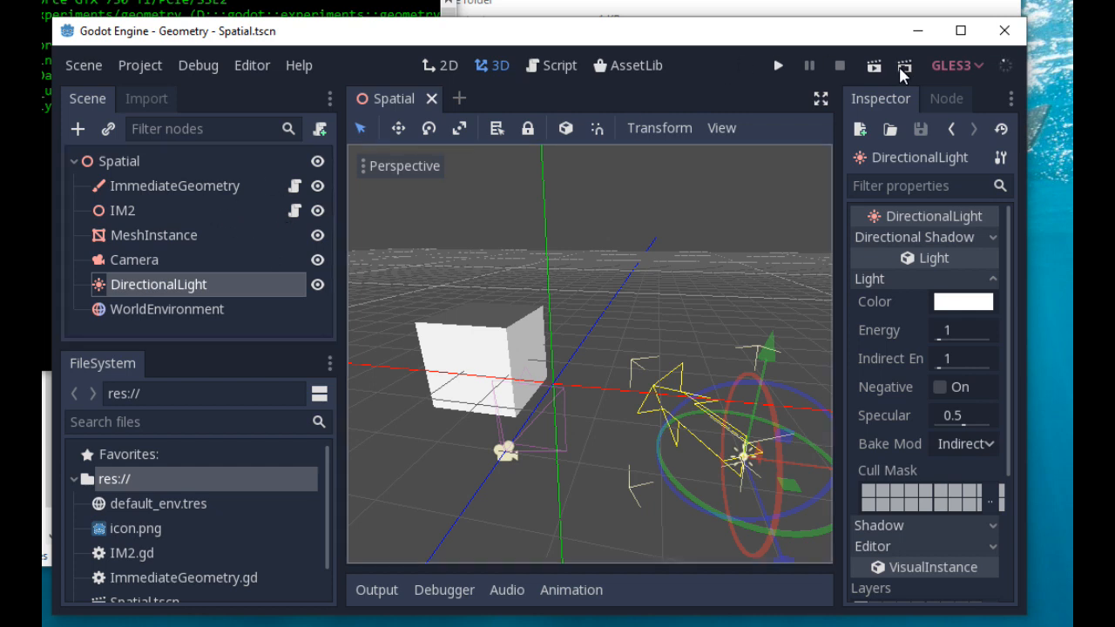
mouse_move(144, 290)
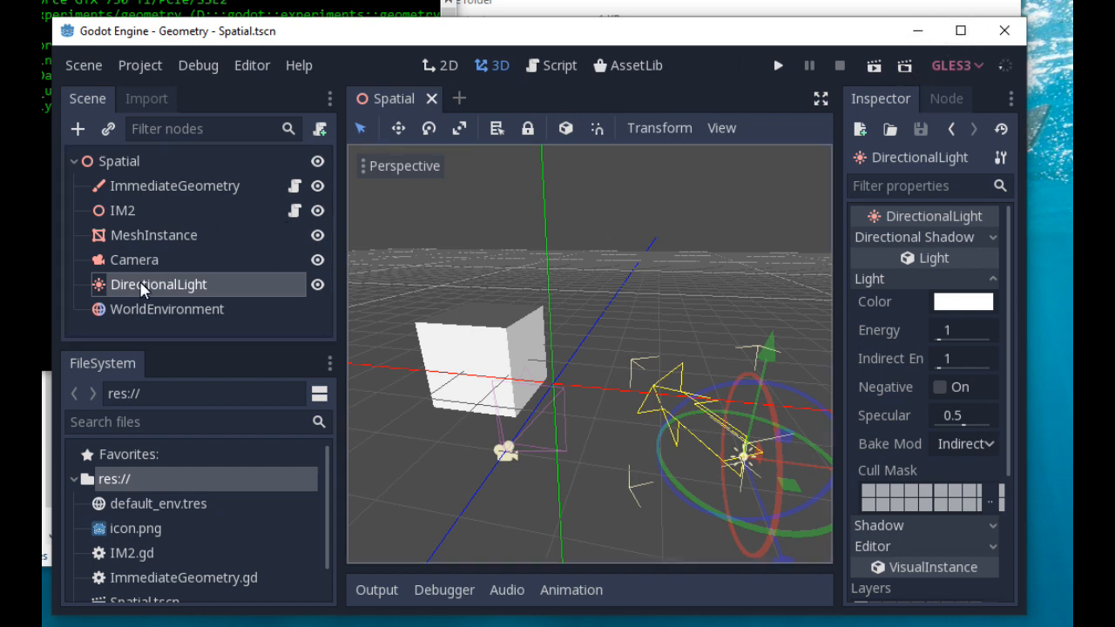
mouse_move(492, 153)
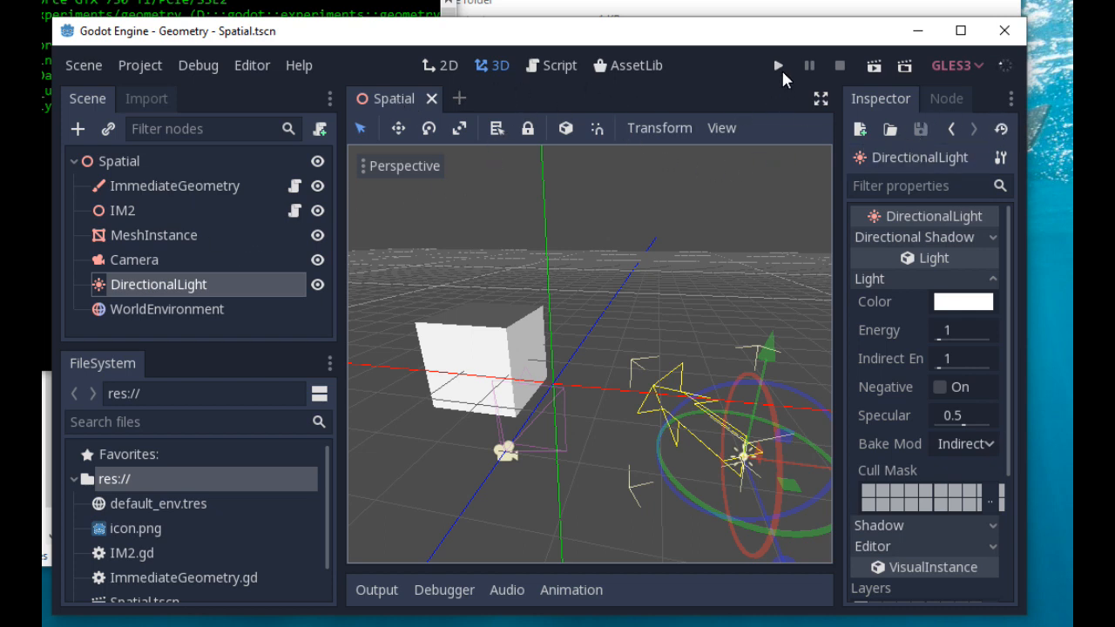
click(777, 66)
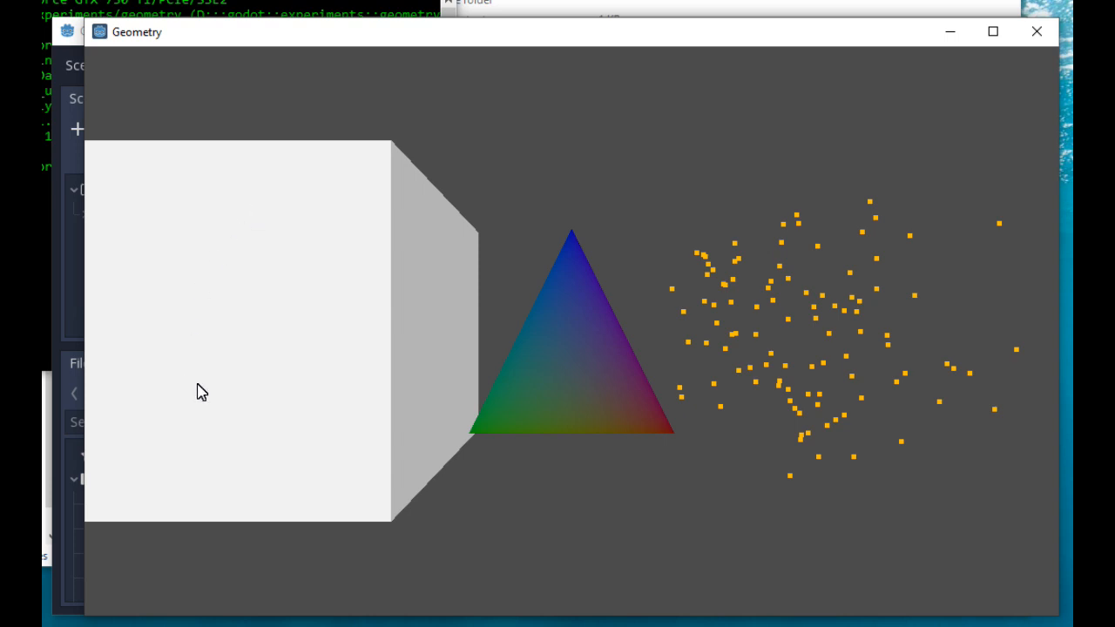
mouse_move(163, 325)
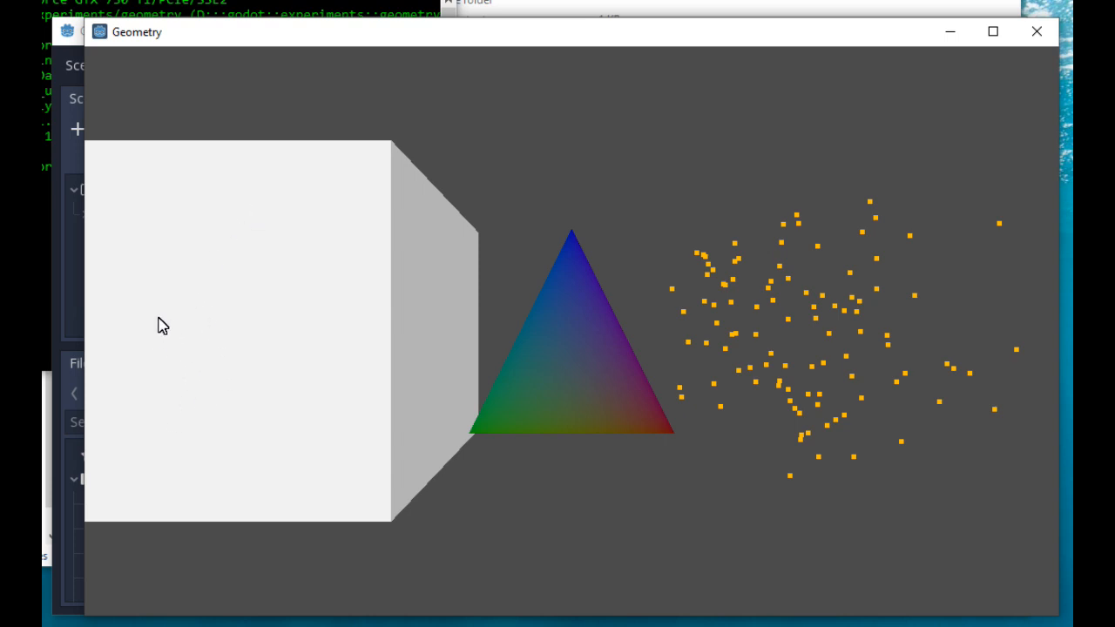
mouse_move(140, 296)
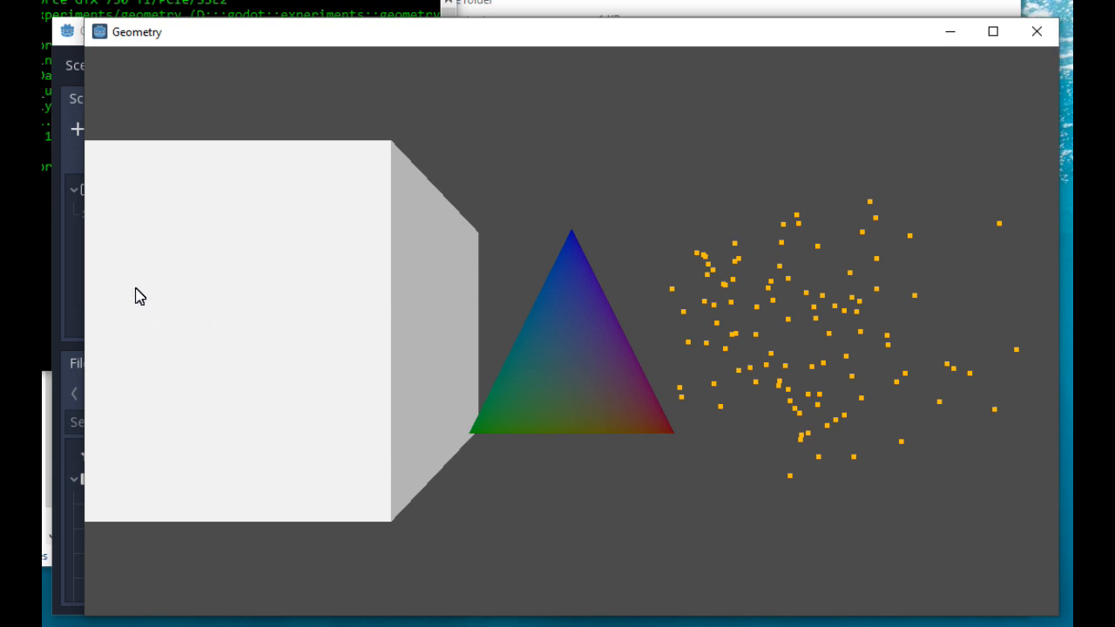
mouse_move(134, 292)
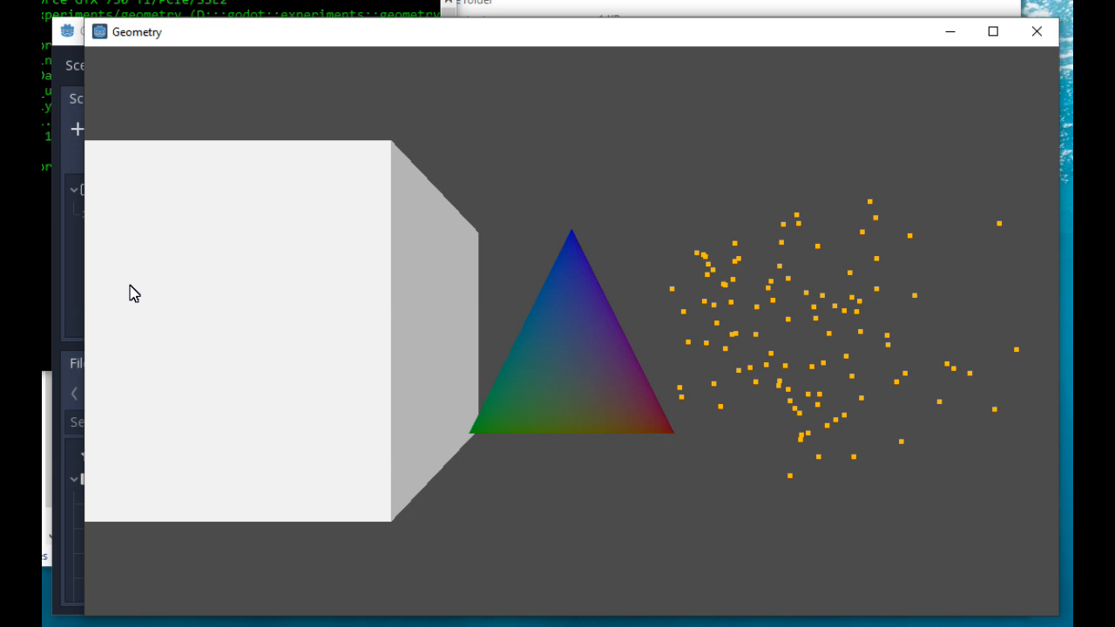
mouse_move(558, 344)
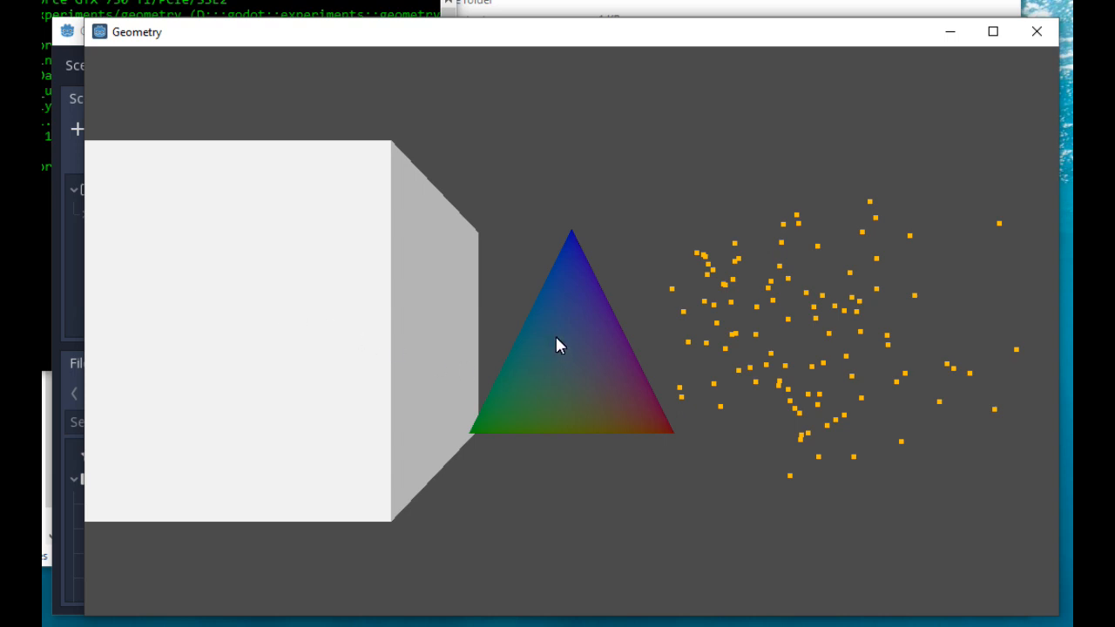
mouse_move(573, 333)
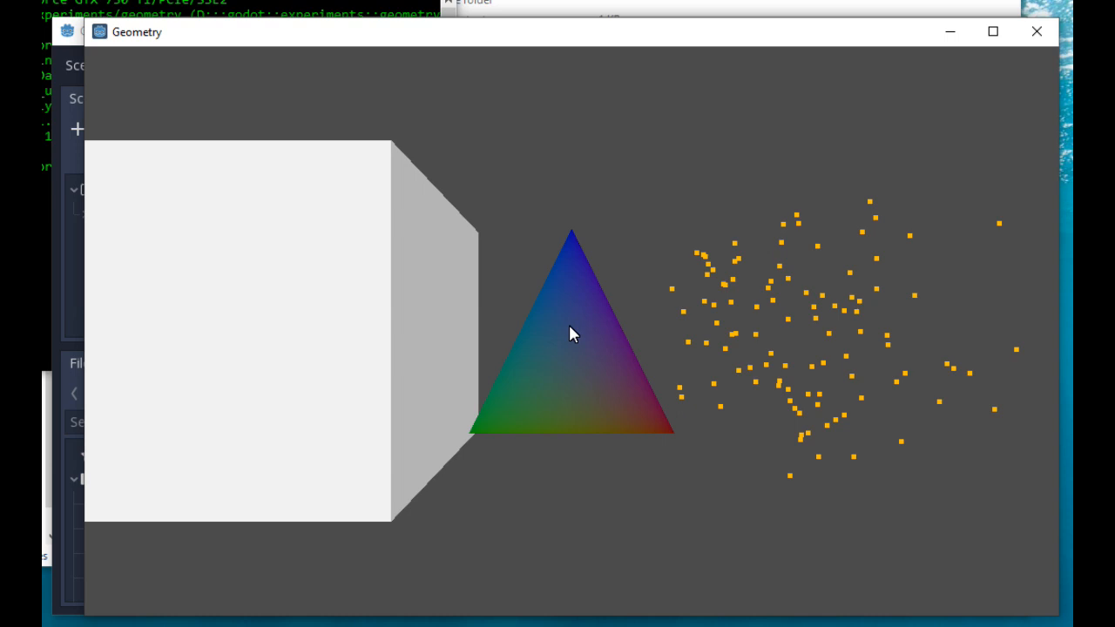
mouse_move(597, 294)
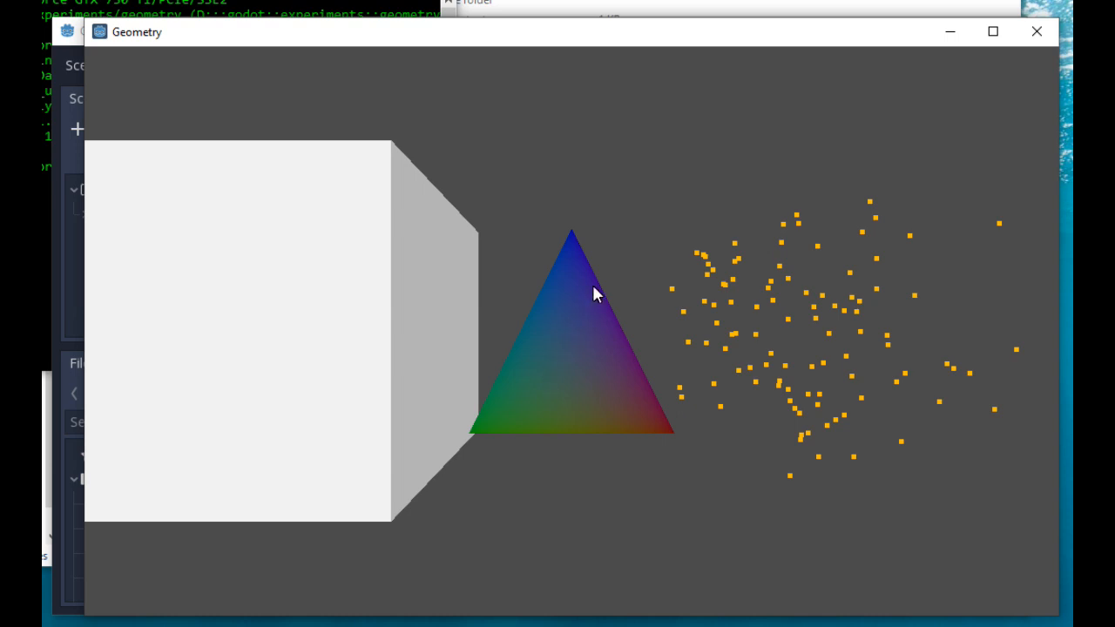
mouse_move(605, 277)
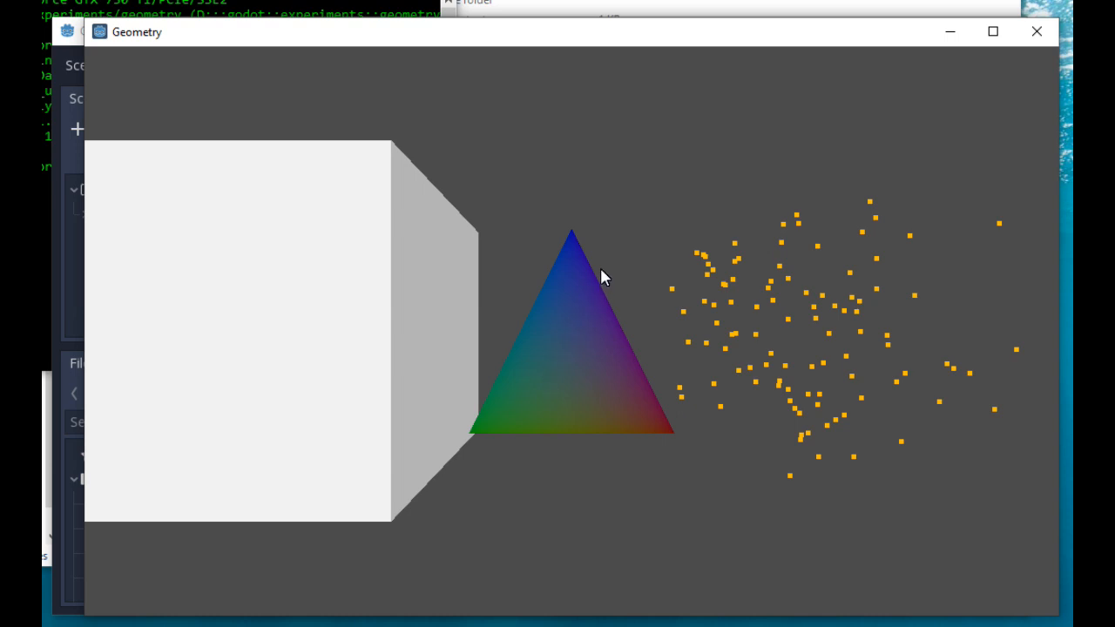
mouse_move(591, 285)
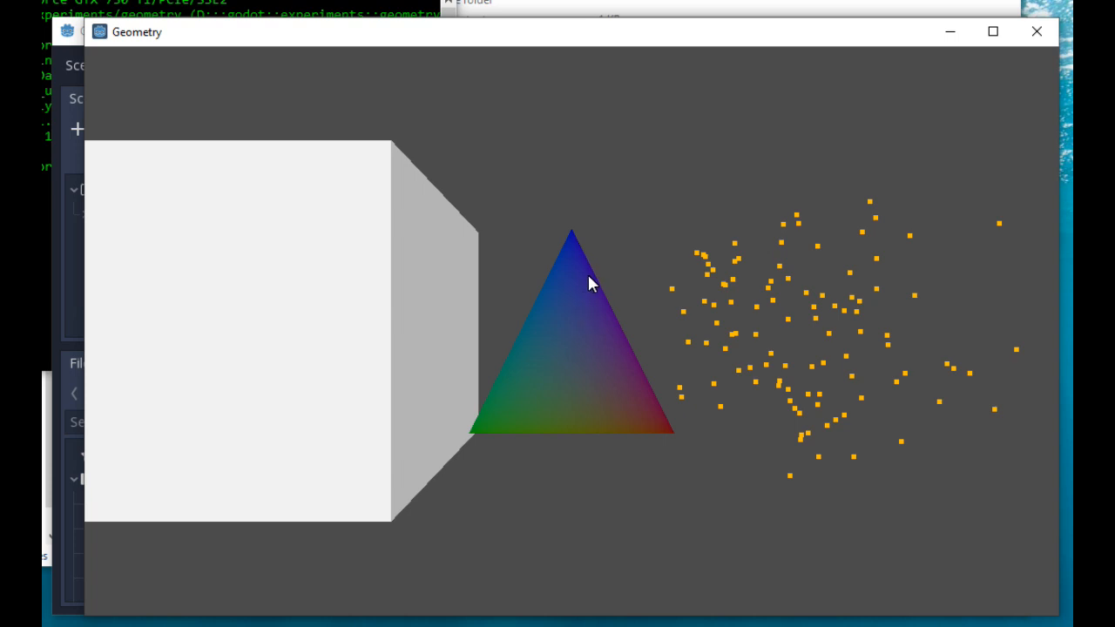
mouse_move(540, 501)
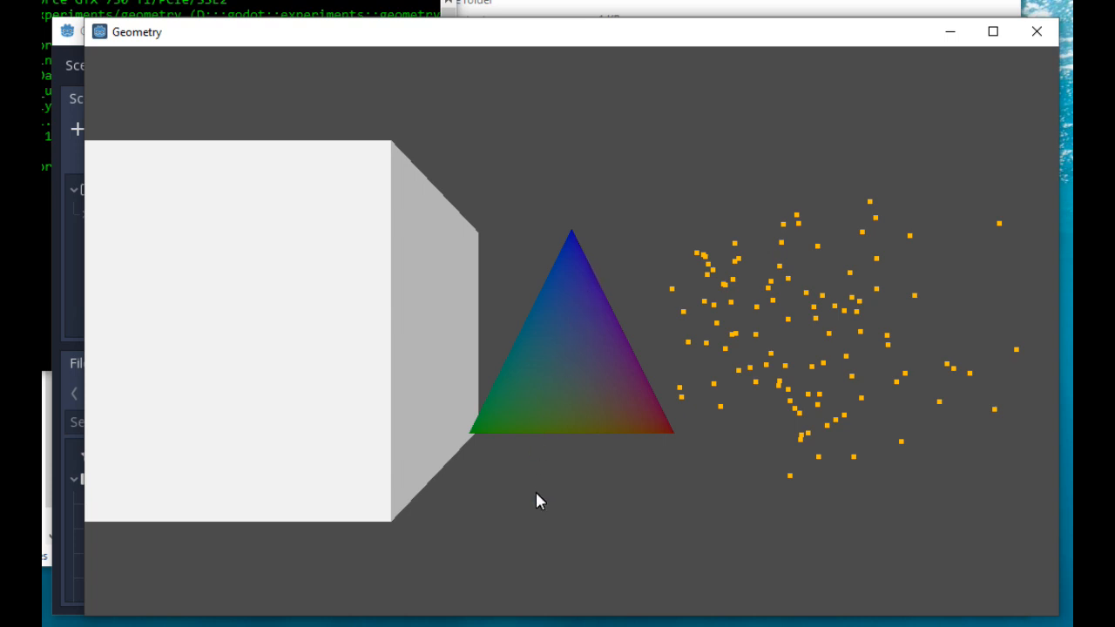
mouse_move(575, 246)
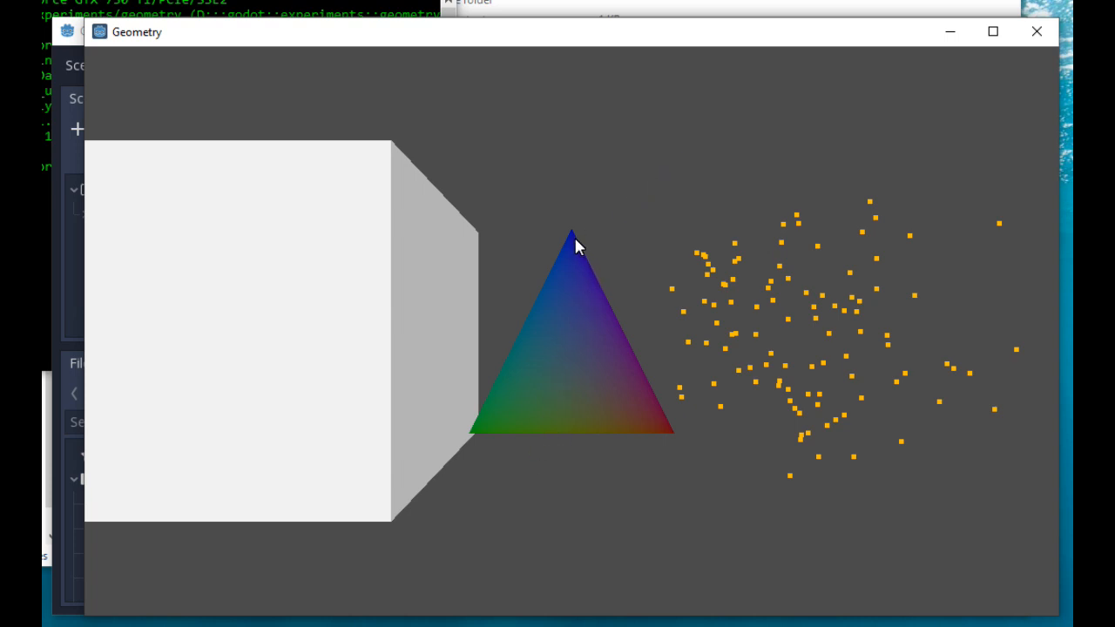
mouse_move(661, 410)
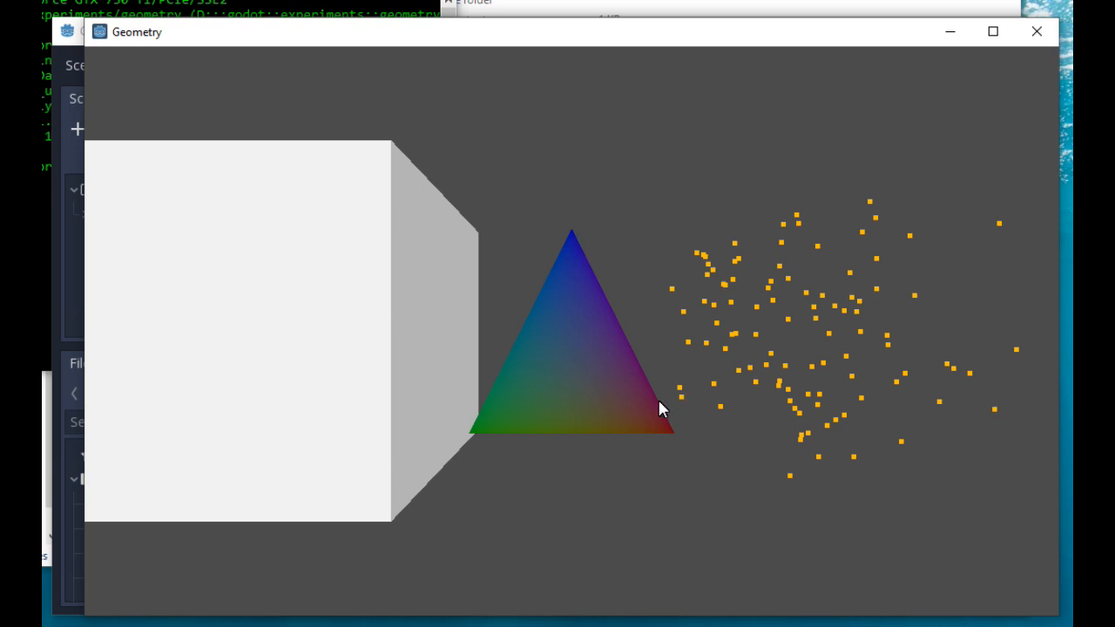
mouse_move(624, 289)
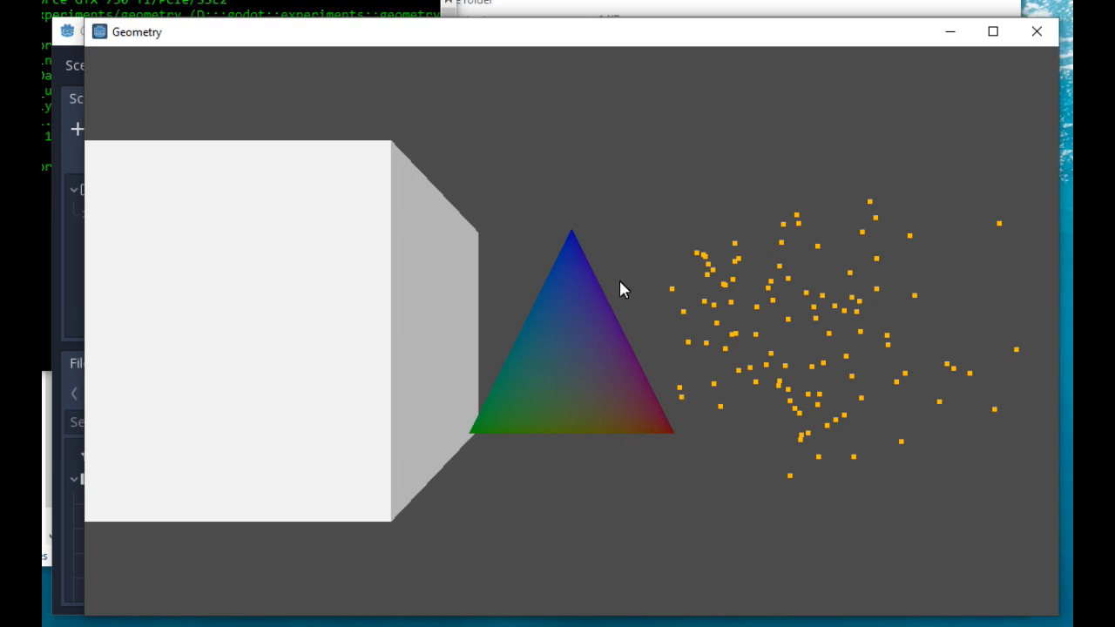
mouse_move(601, 277)
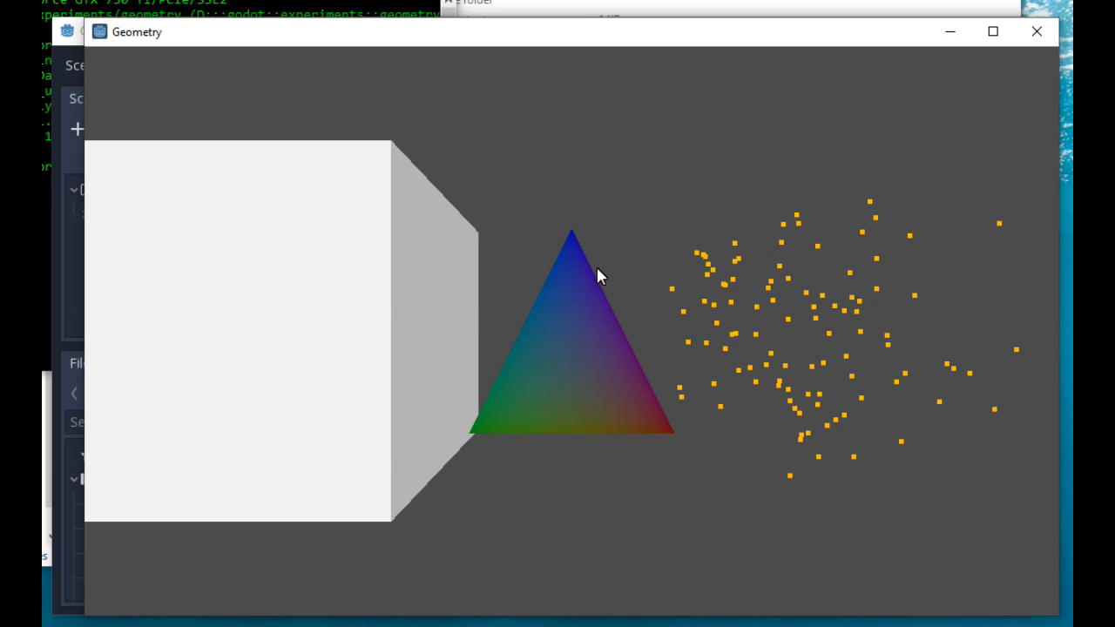
mouse_move(588, 277)
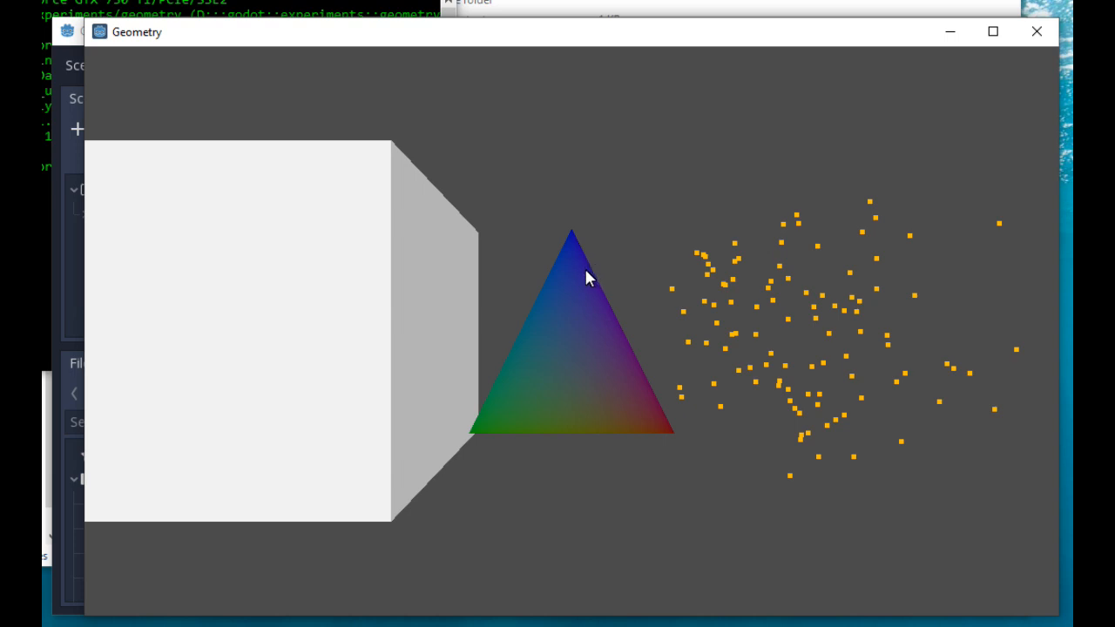
mouse_move(575, 253)
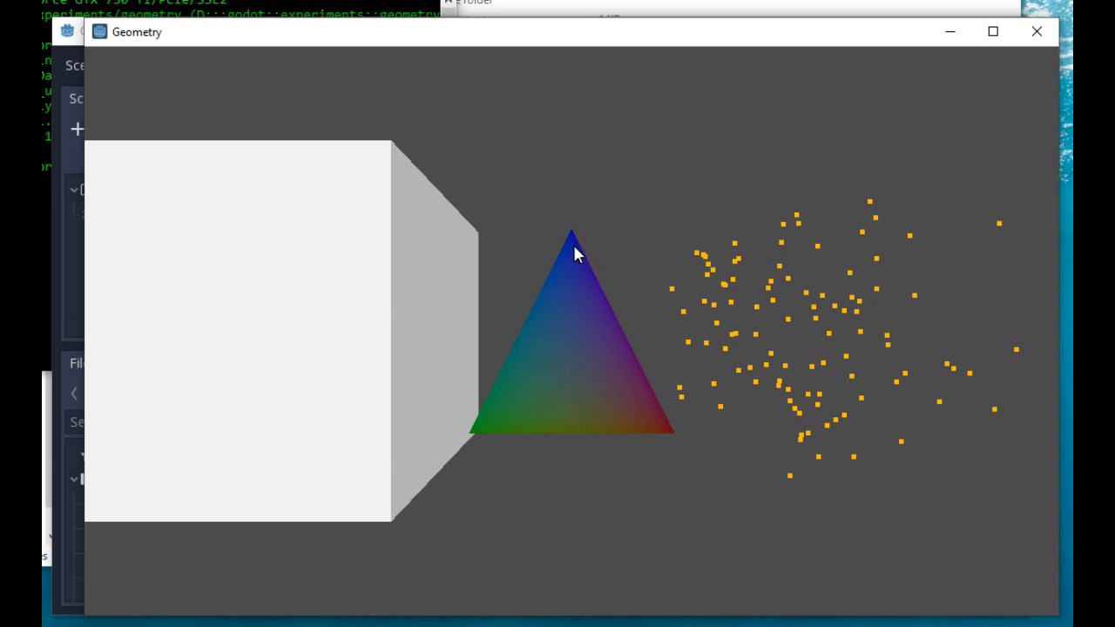
mouse_move(575, 251)
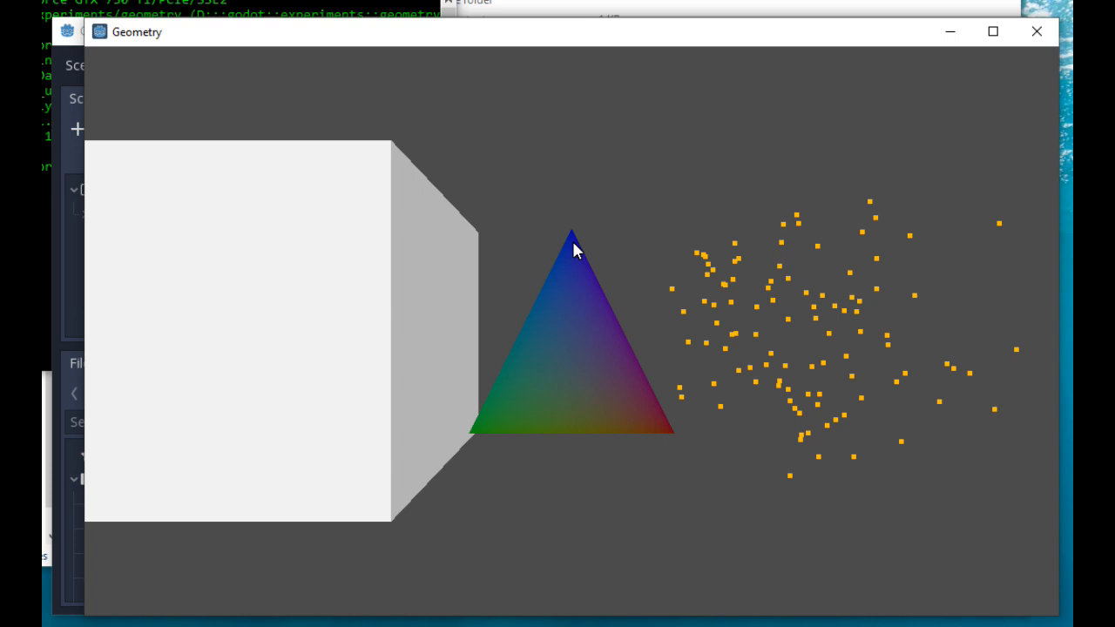
mouse_move(608, 311)
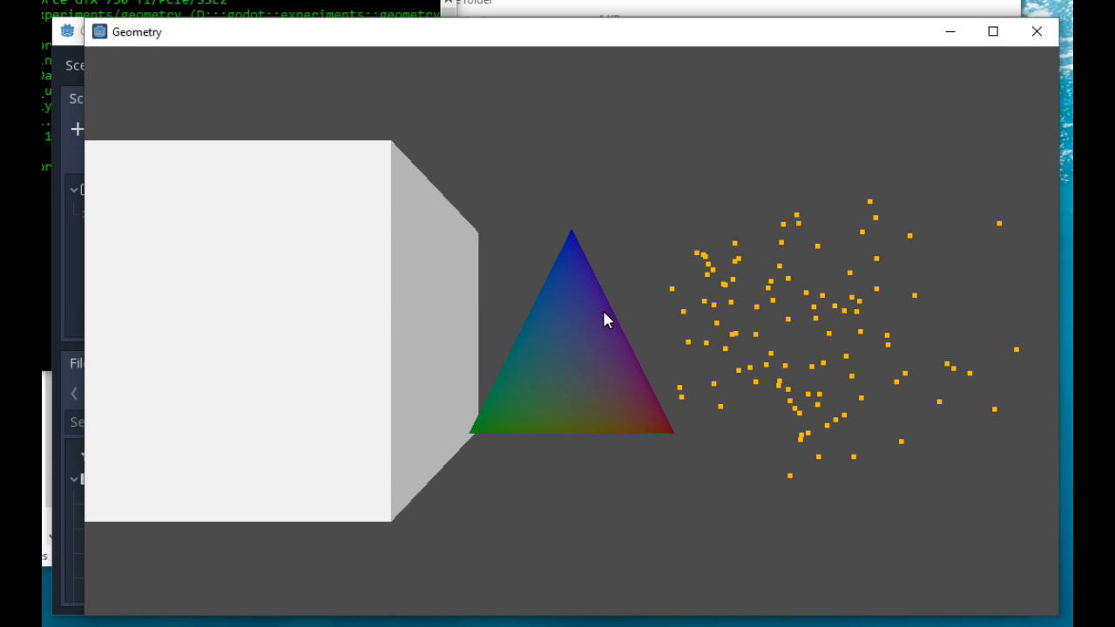
mouse_move(579, 394)
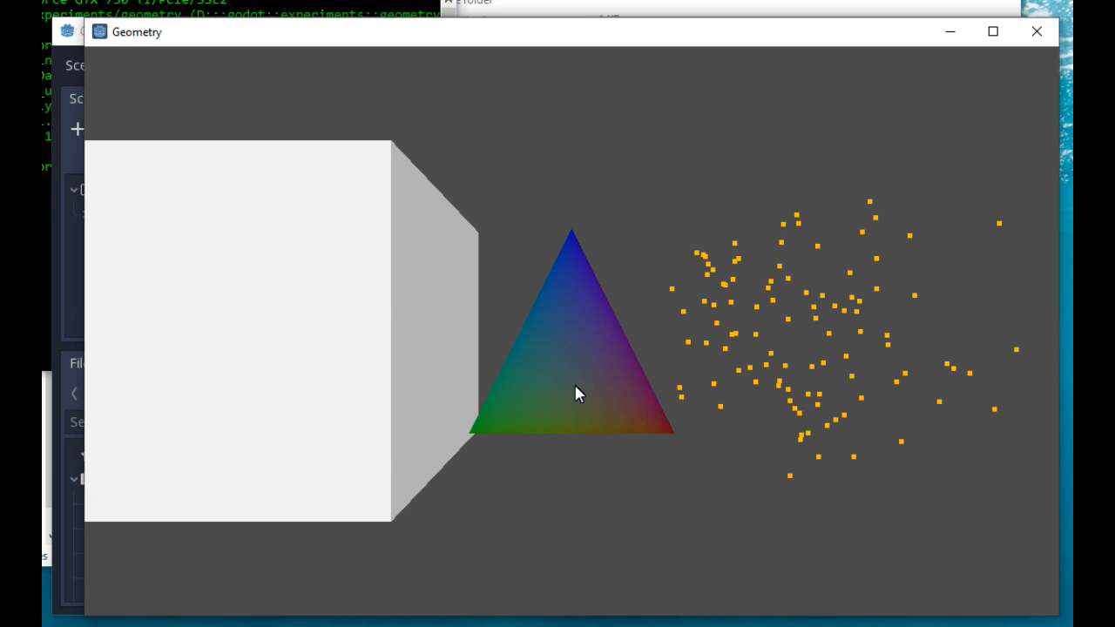
mouse_move(611, 419)
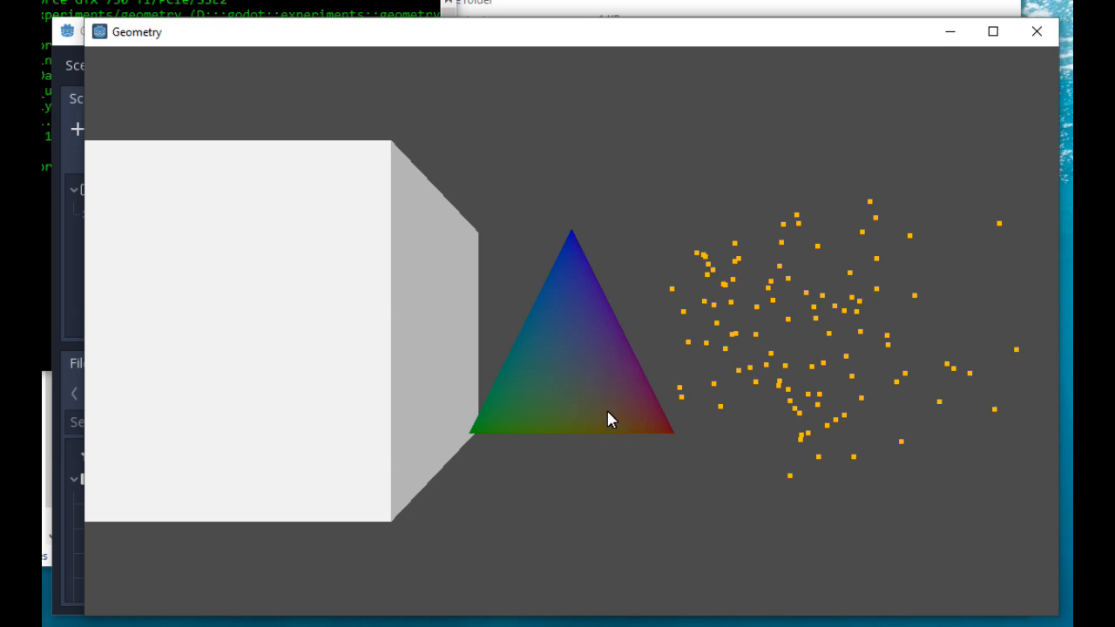
mouse_move(624, 374)
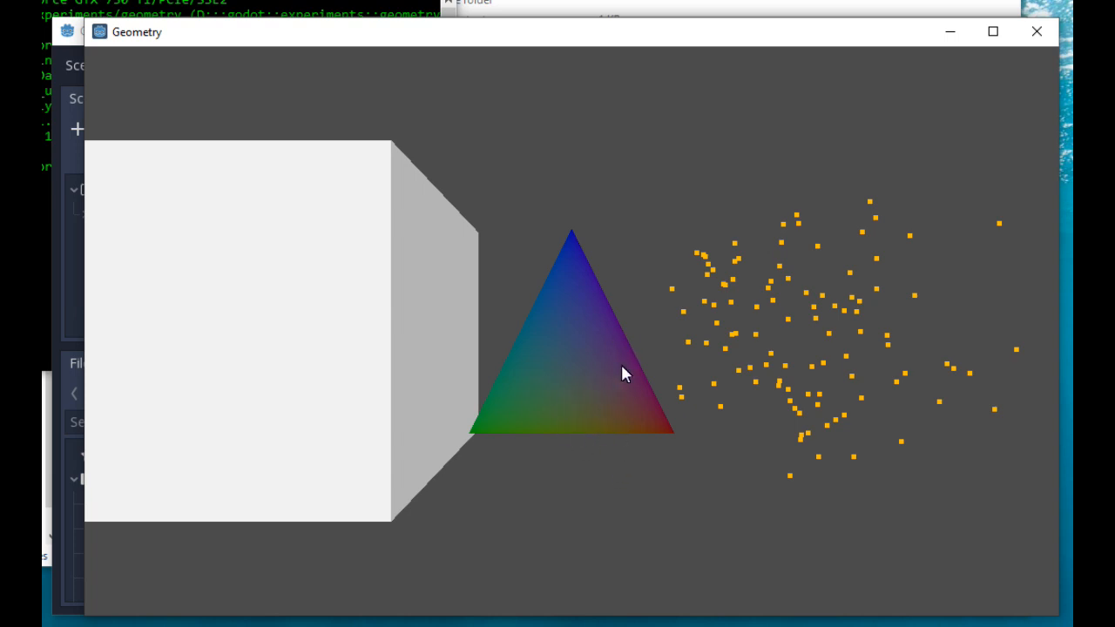
mouse_move(573, 314)
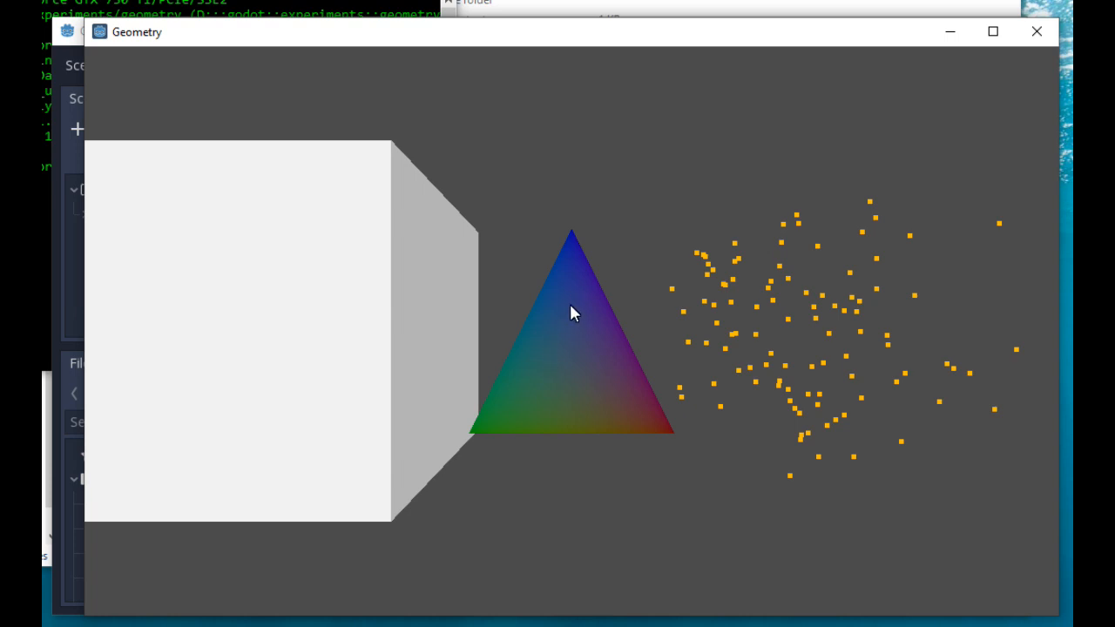
mouse_move(579, 370)
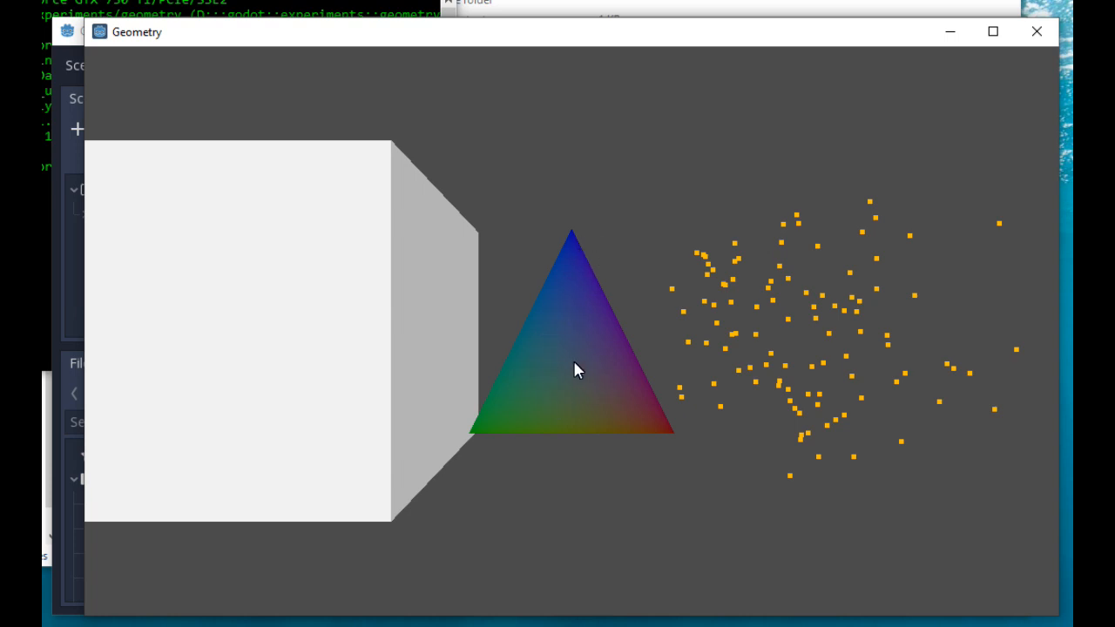
mouse_move(591, 331)
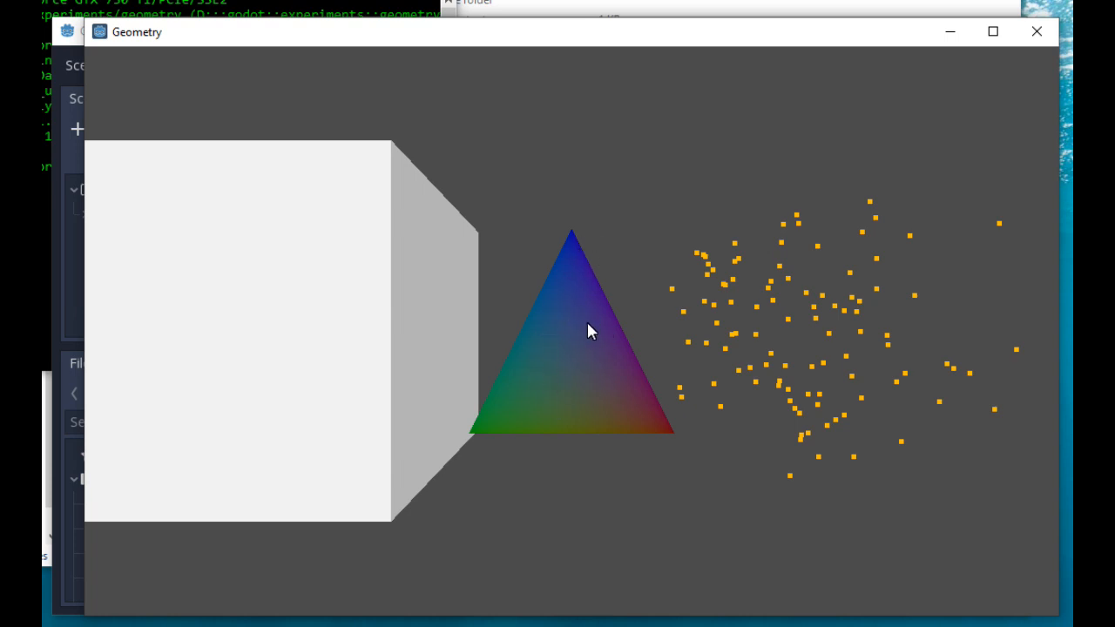
mouse_move(808, 280)
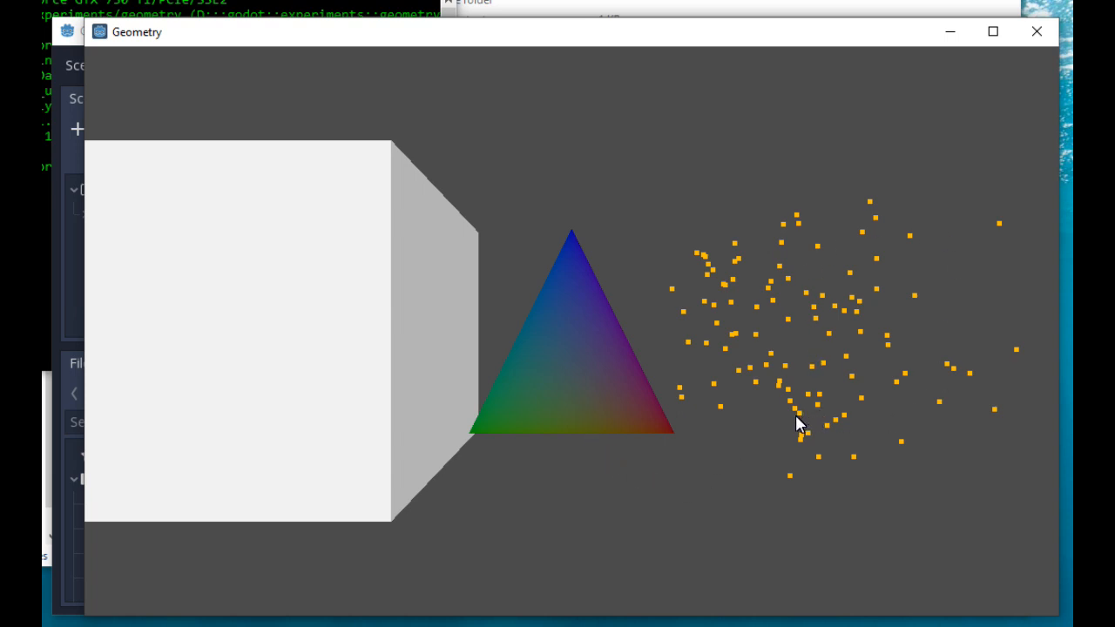
mouse_move(756, 433)
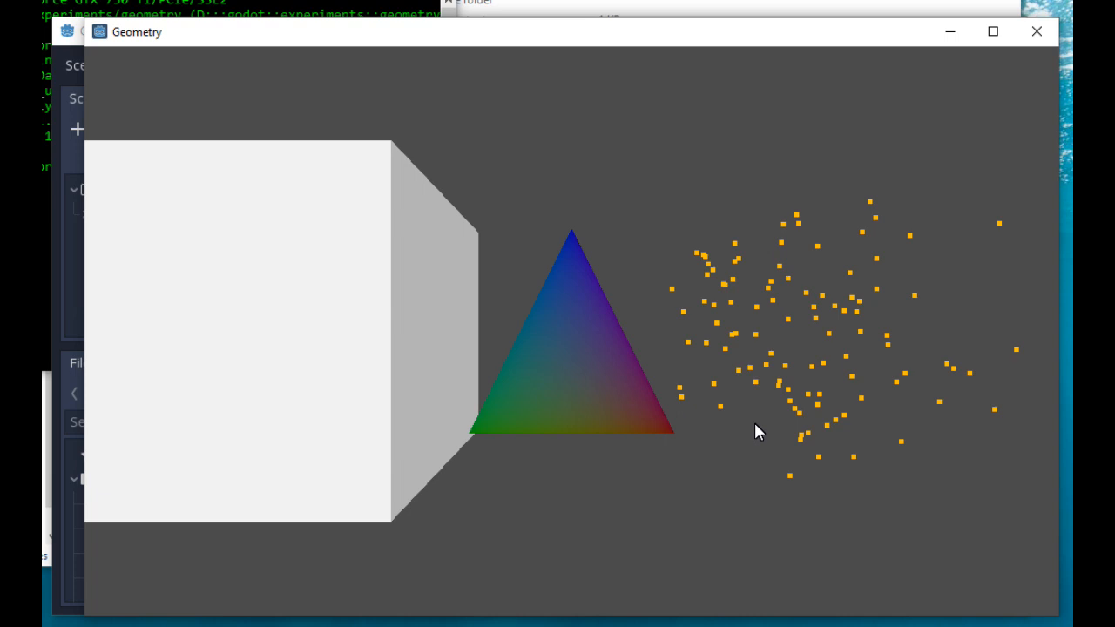
mouse_move(873, 218)
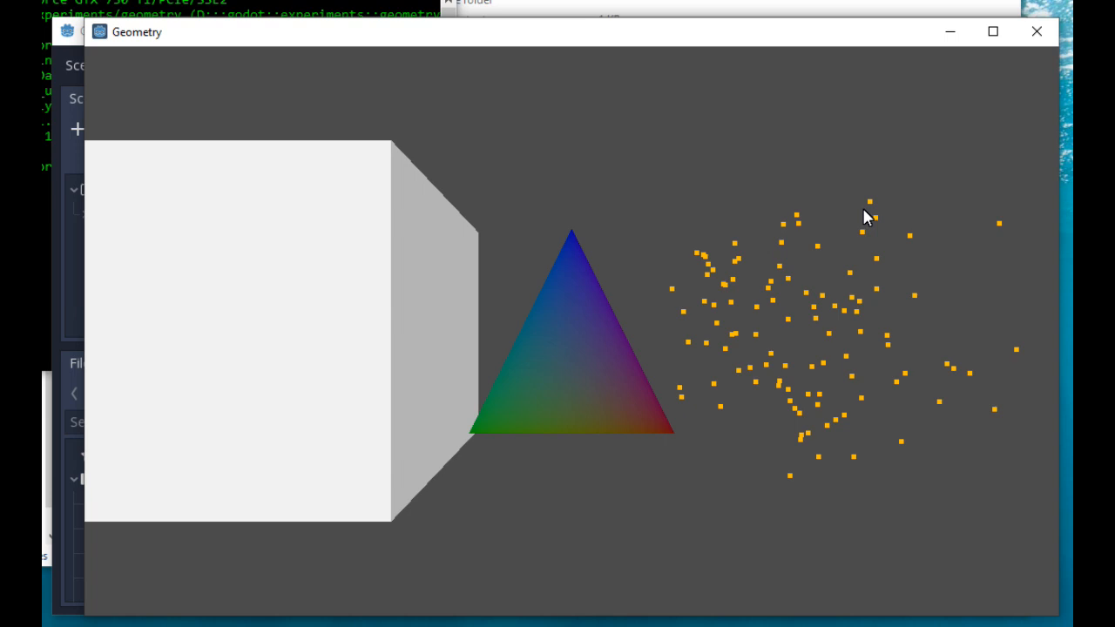
mouse_move(864, 222)
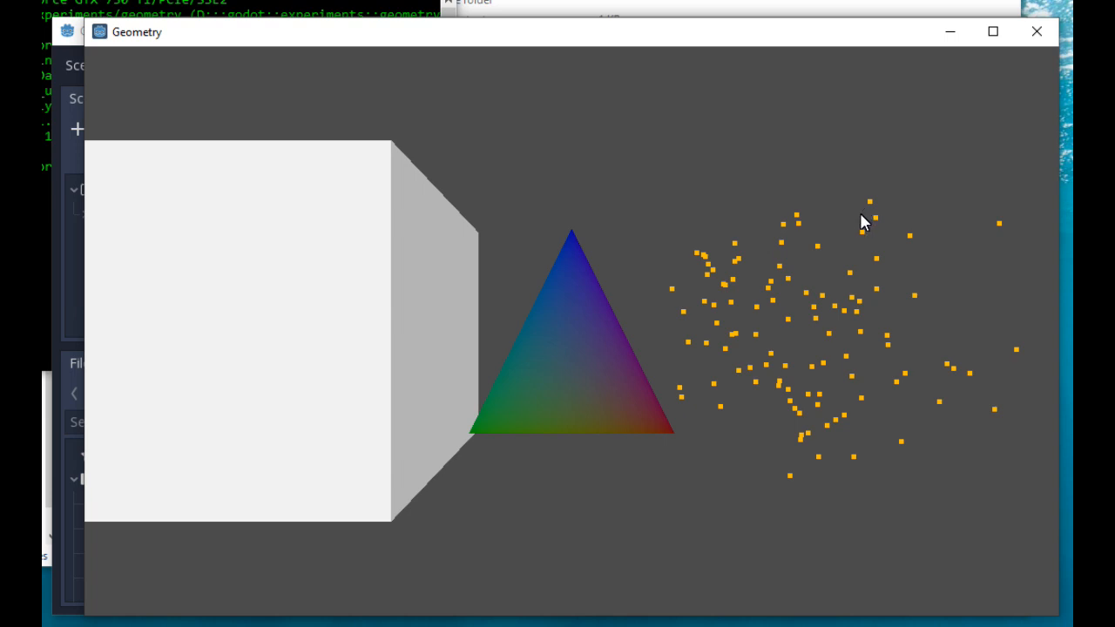
mouse_move(827, 337)
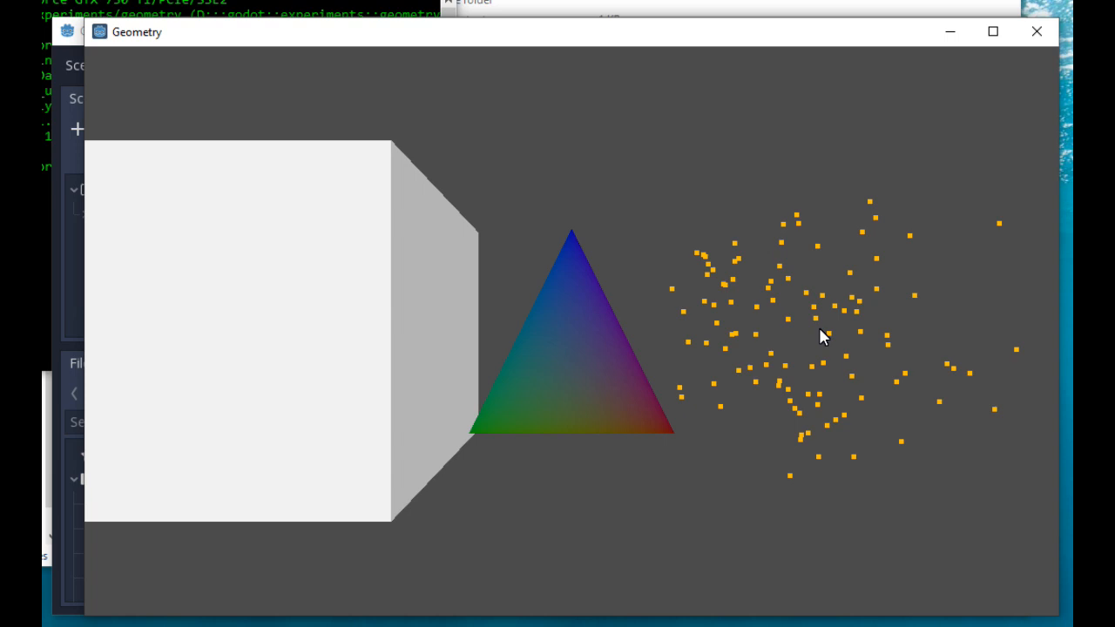
mouse_move(788, 364)
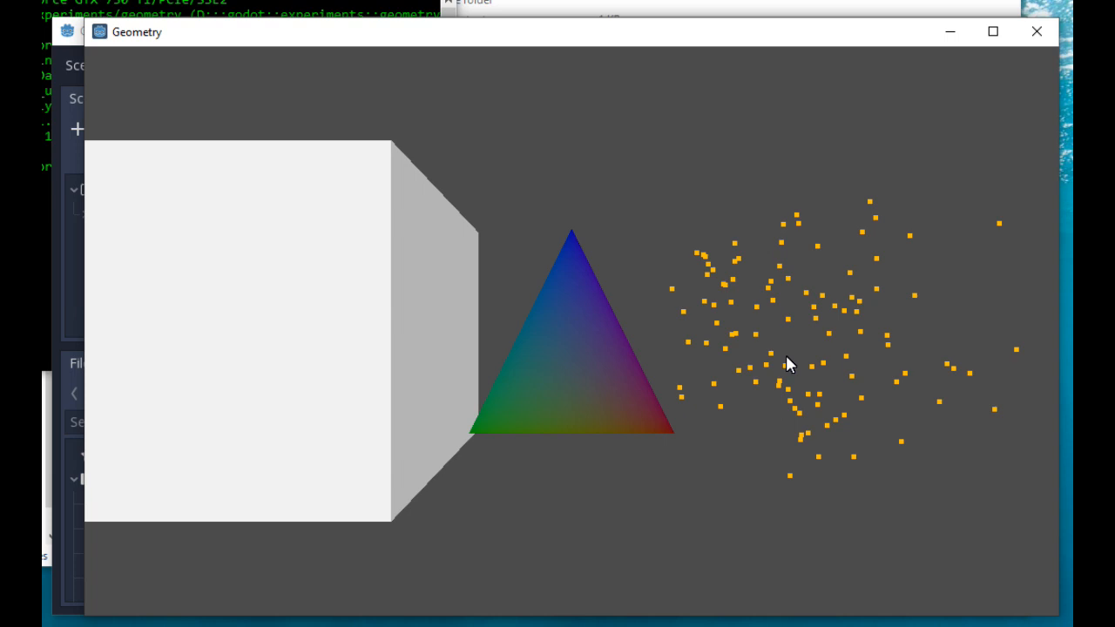